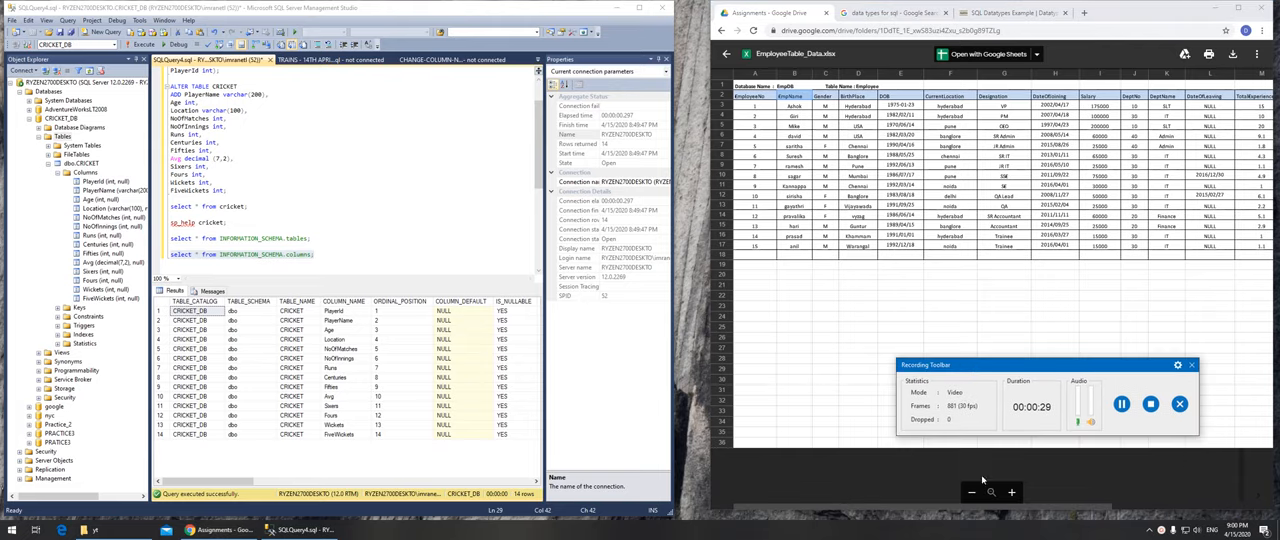
- Scroll through the Numeric, Date and Time, and Character data type tables in the article
scroll("right", 3)
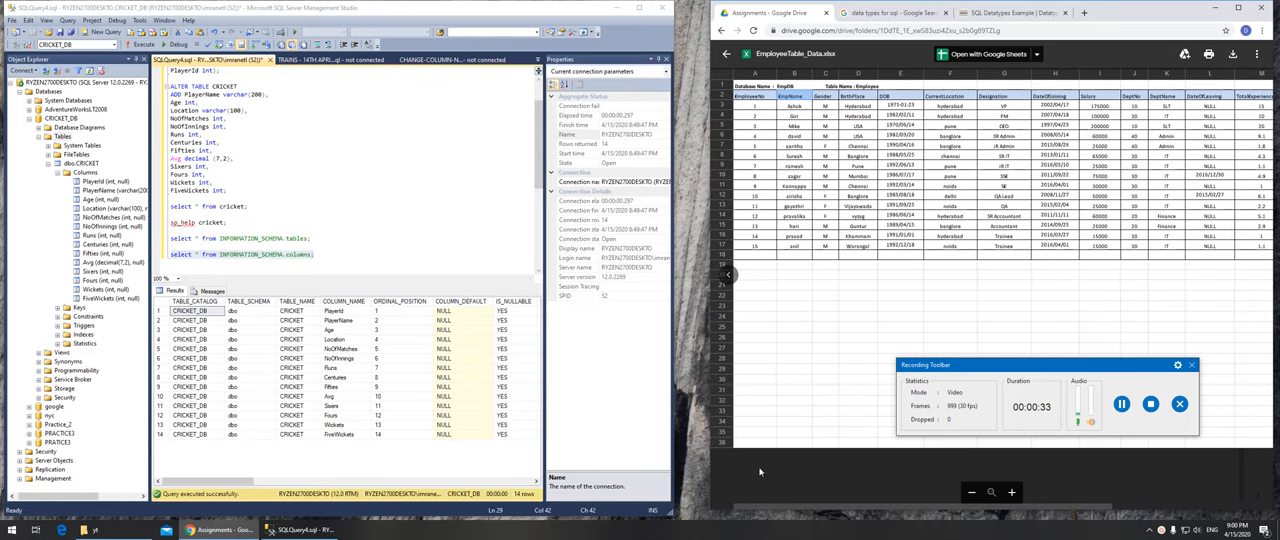
mouse_move(762, 470)
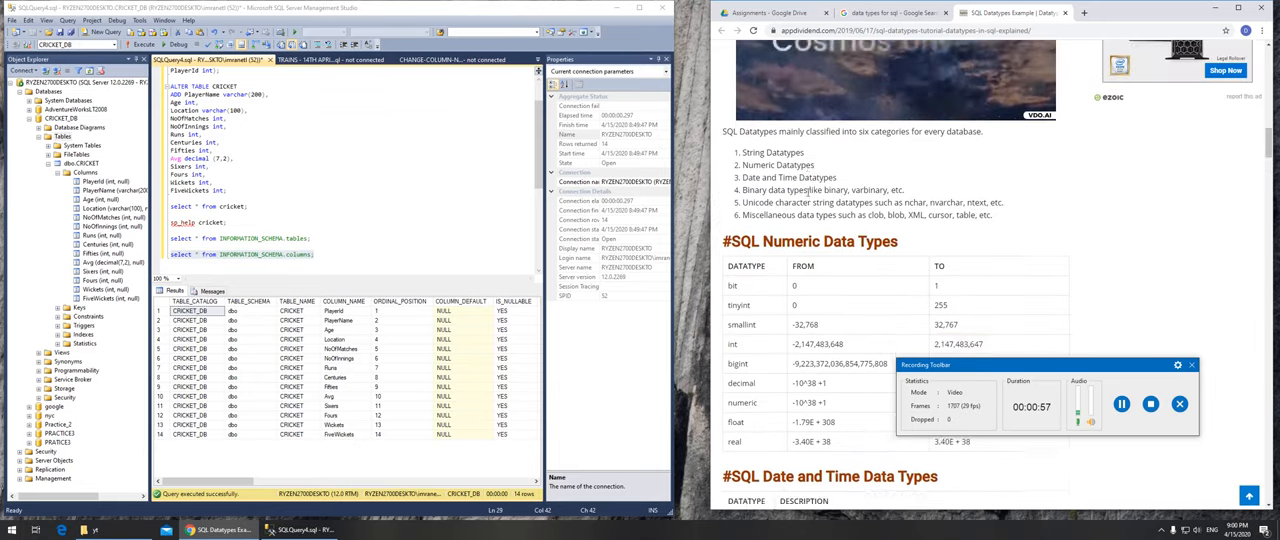
scroll("down", 3)
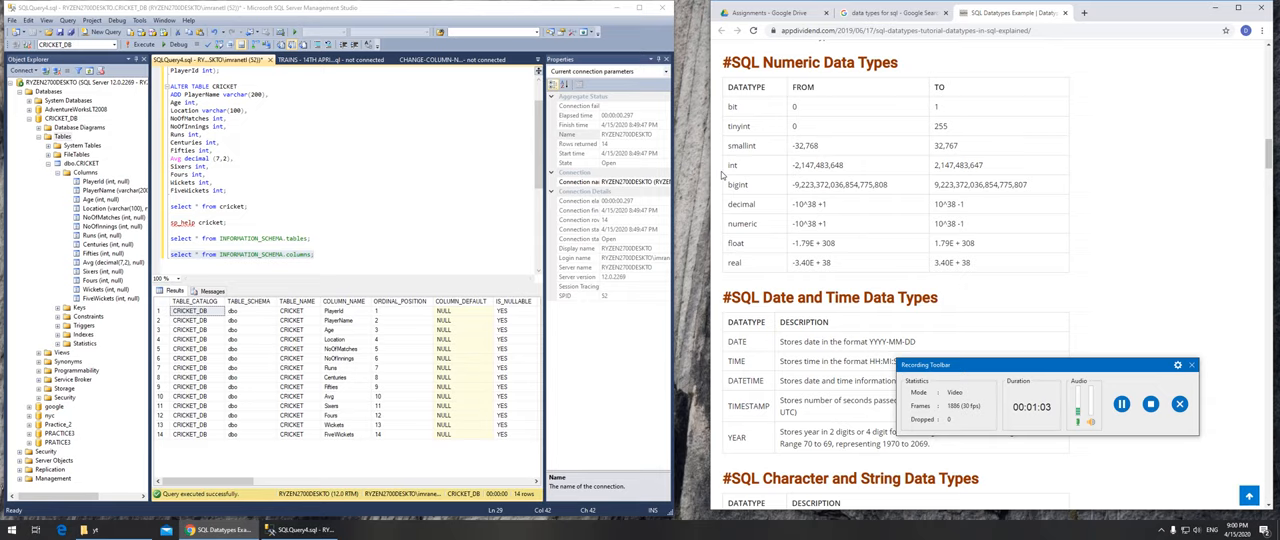
mouse_move(923, 114)
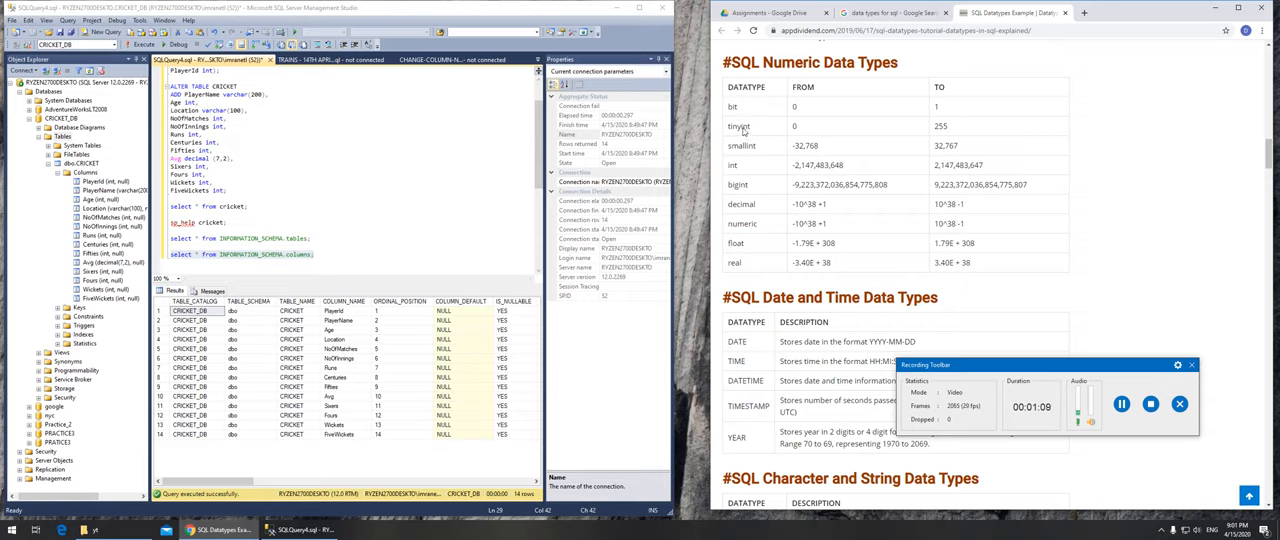
mouse_move(747, 168)
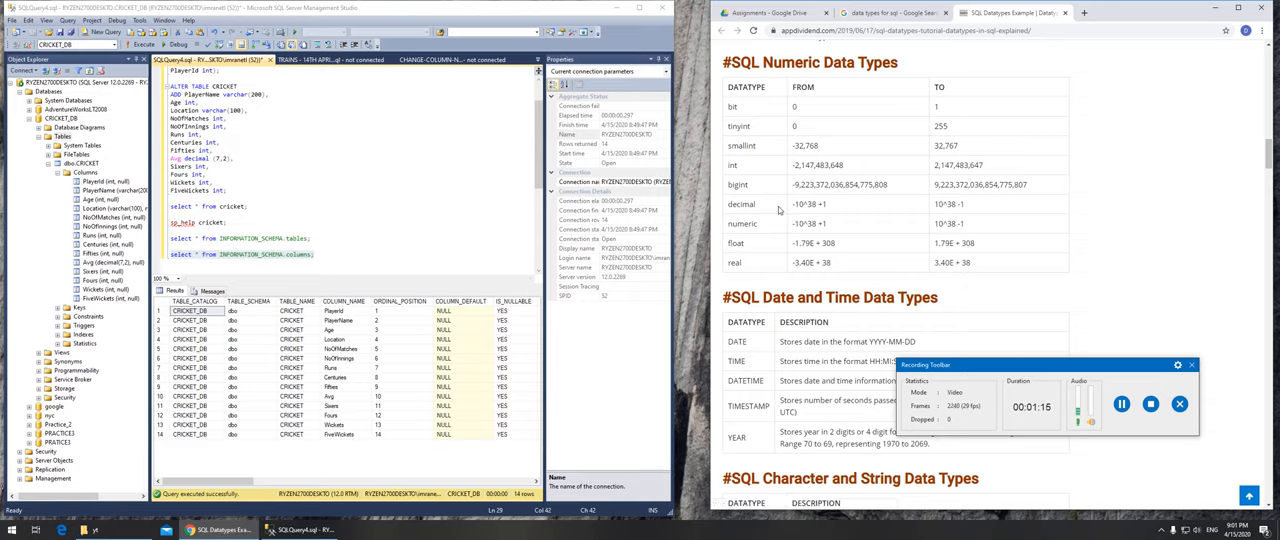
mouse_move(733, 177)
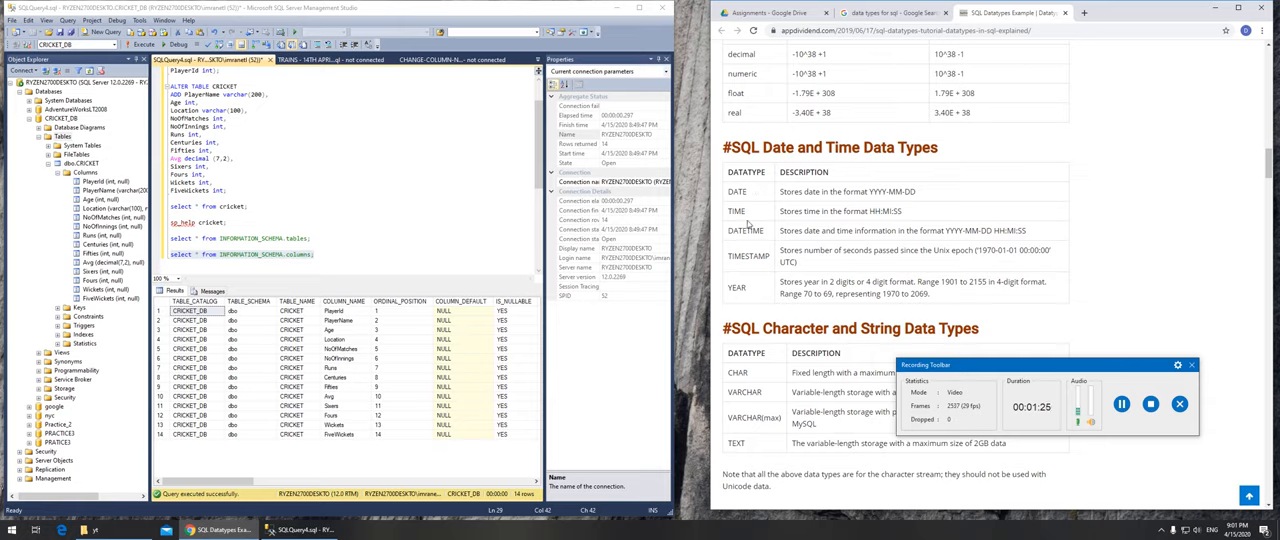
mouse_move(748, 243)
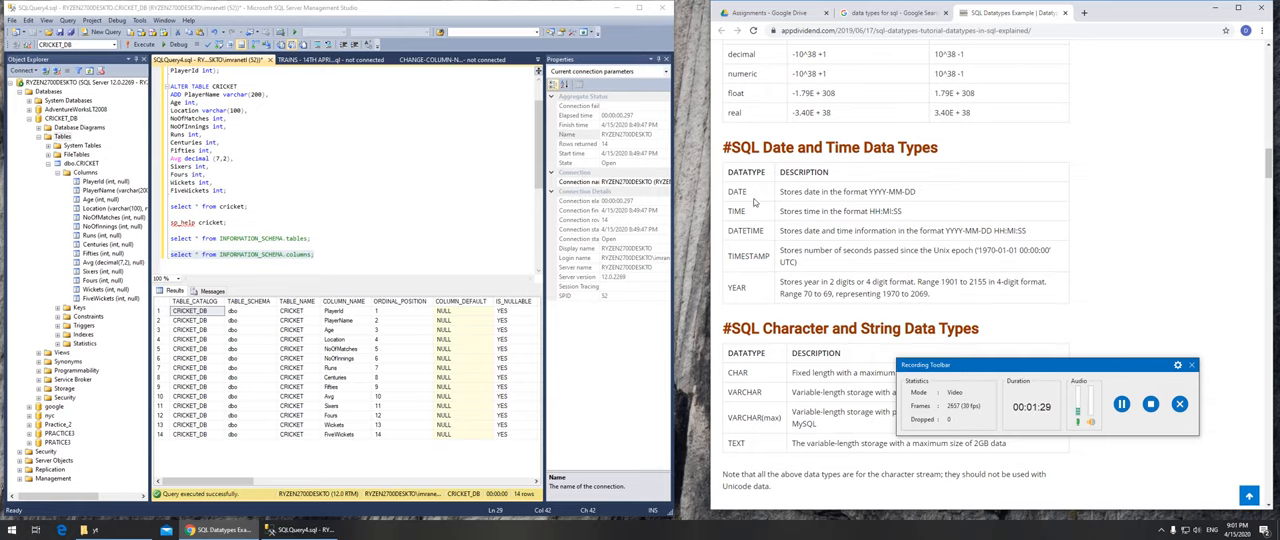
scroll("down", 3)
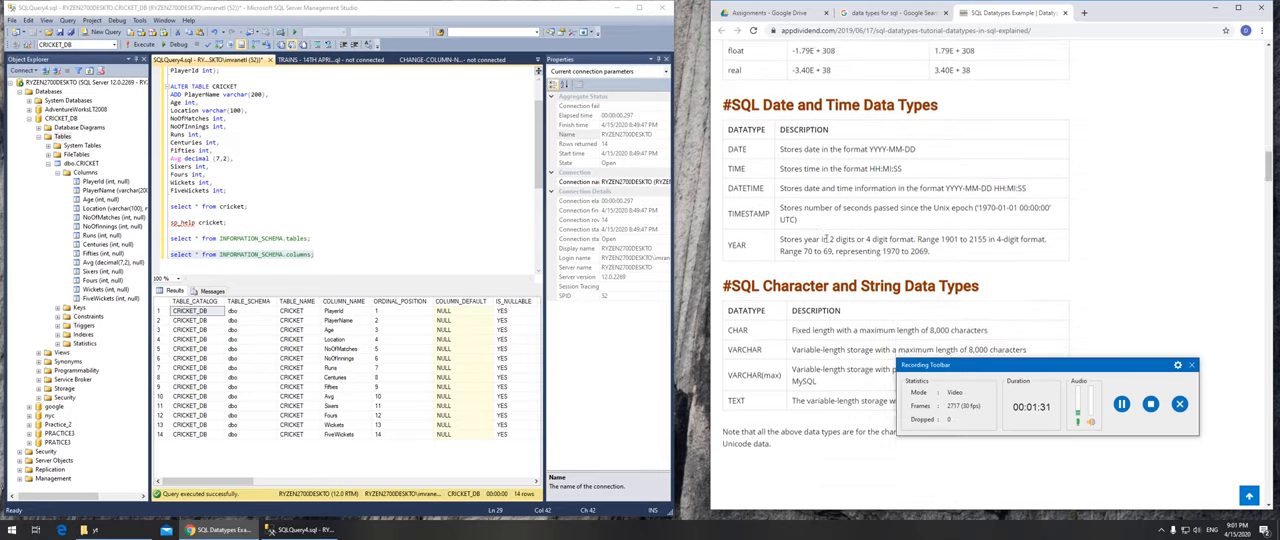
scroll("down", 3)
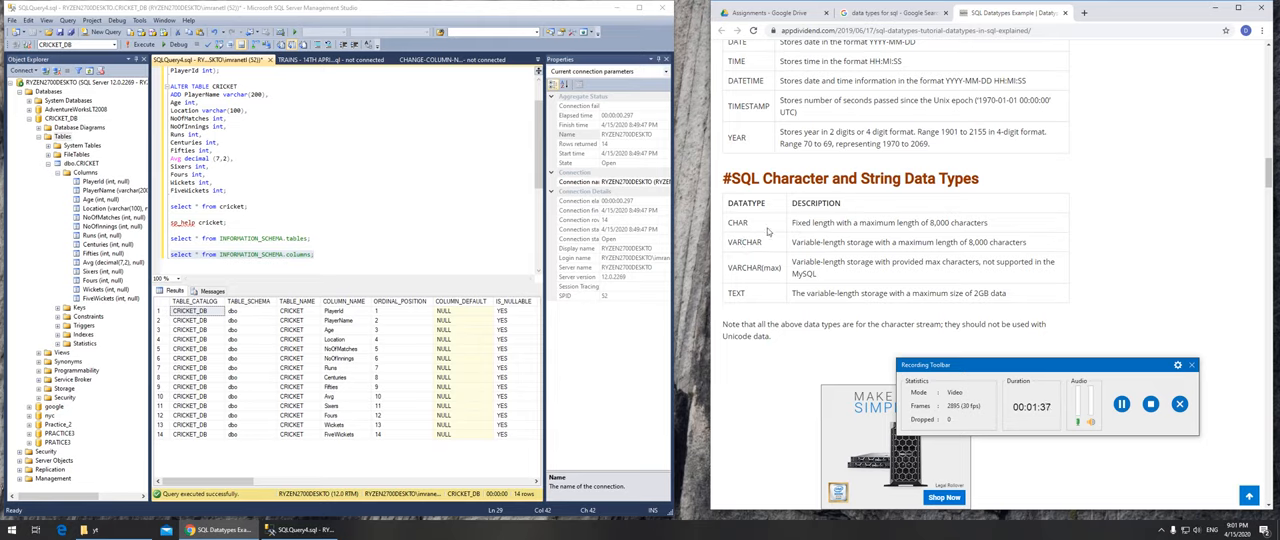
mouse_move(748, 280)
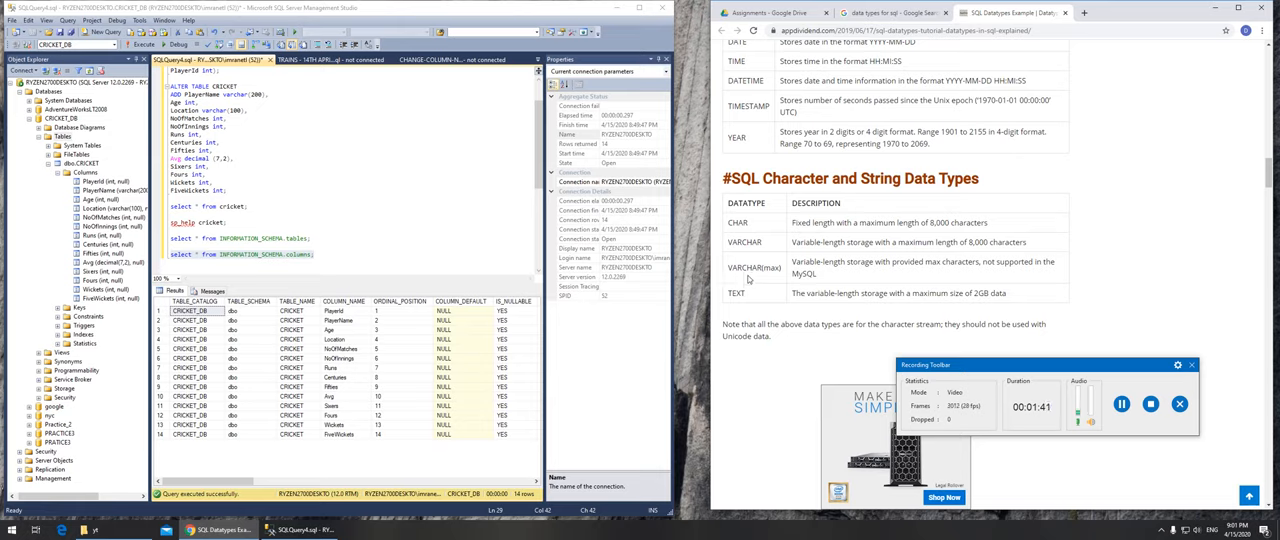
mouse_move(745, 294)
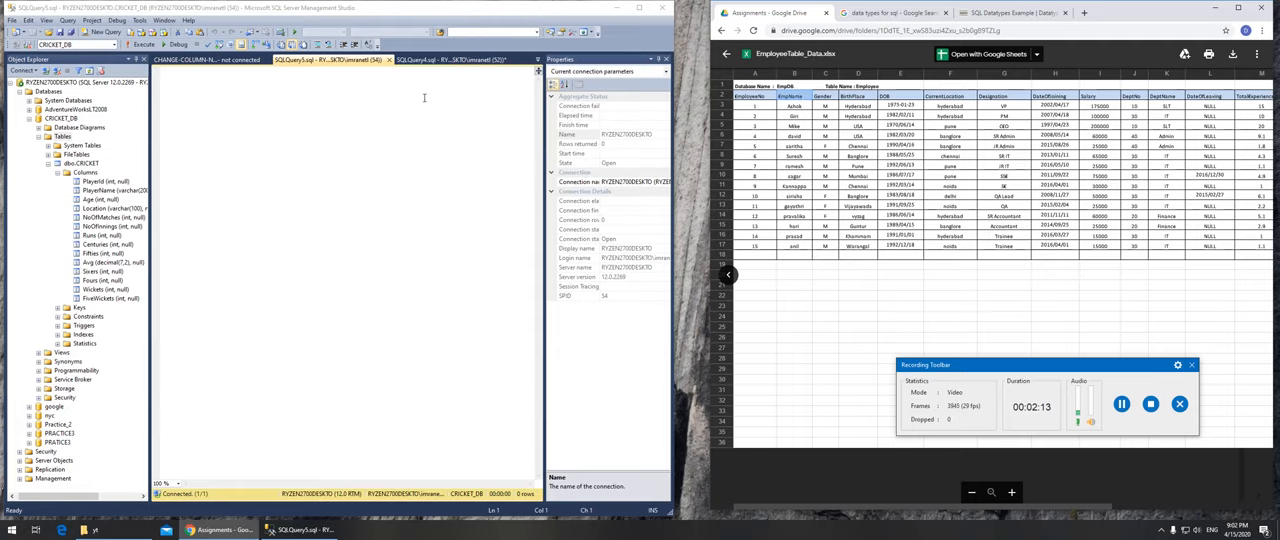
- Write CREATE DATABASE EmpDB; and USE EmpDB; in a new query window
type("create")
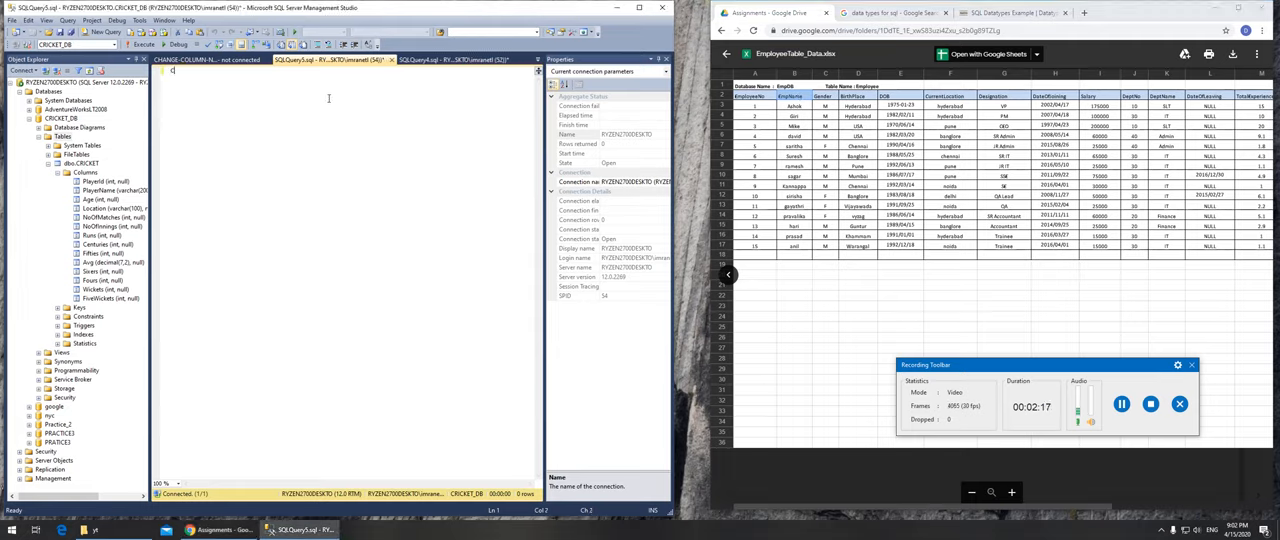
type("CREATE DATABAS")
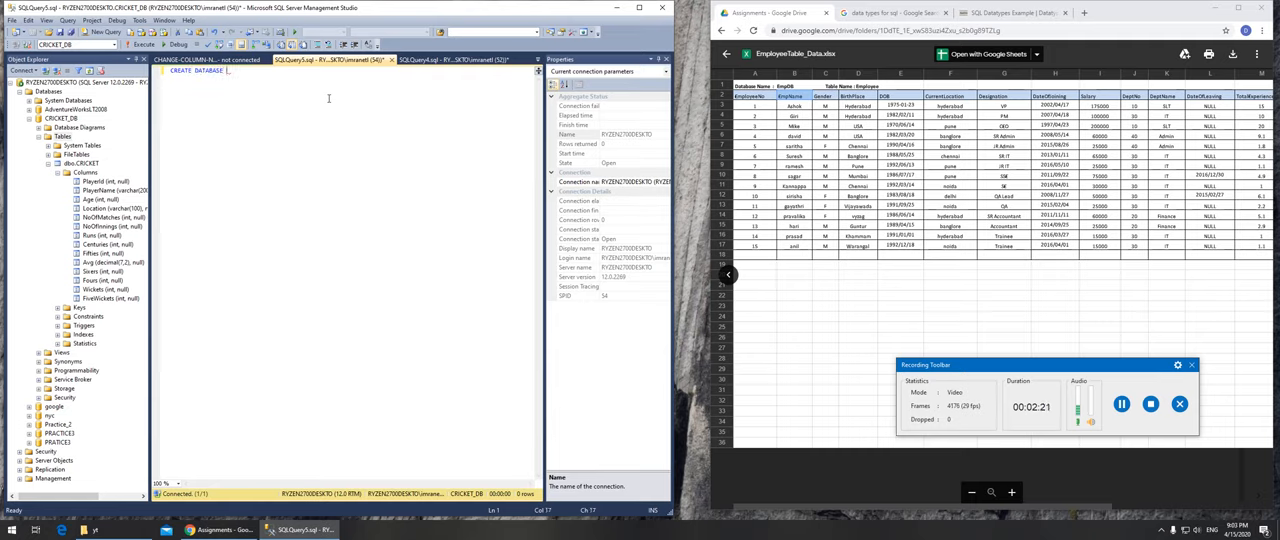
type("EmpDB;")
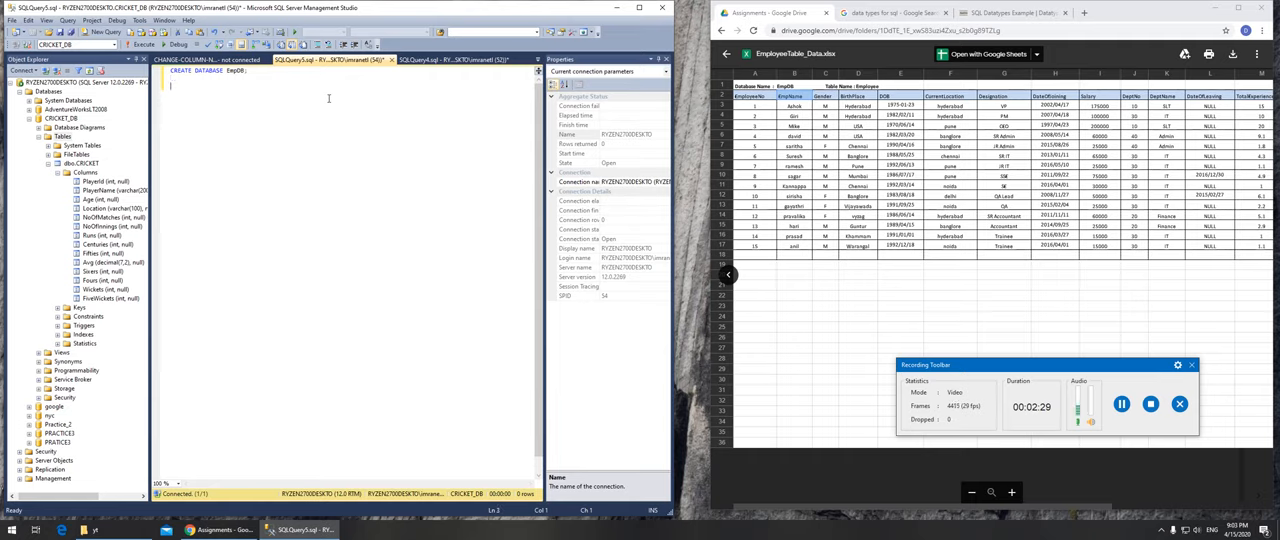
type("use")
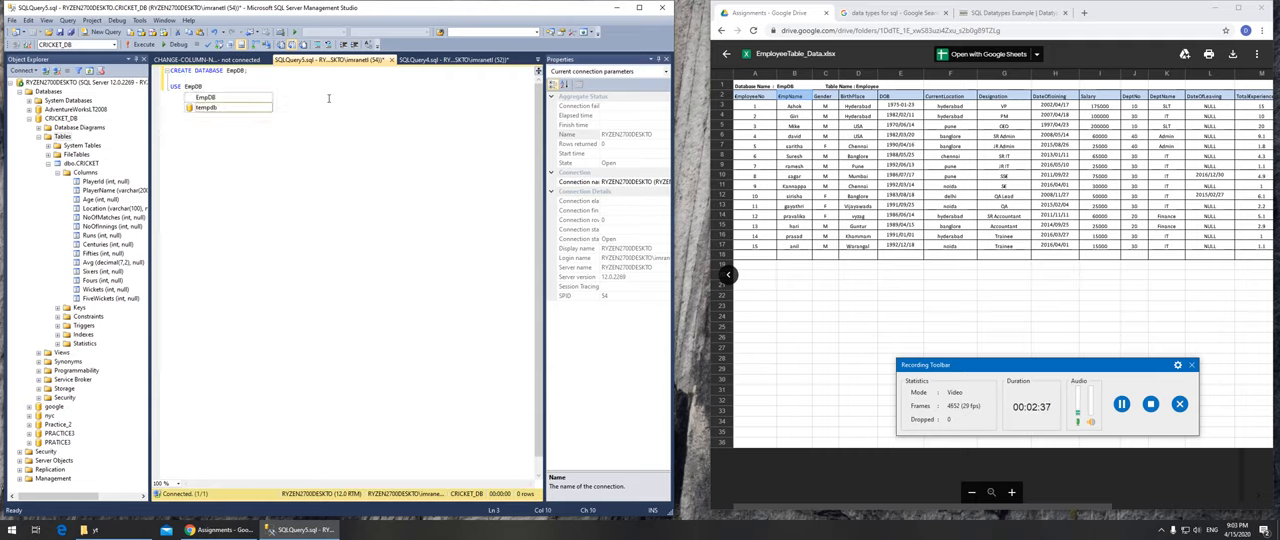
left_click(210, 96)
type(";")
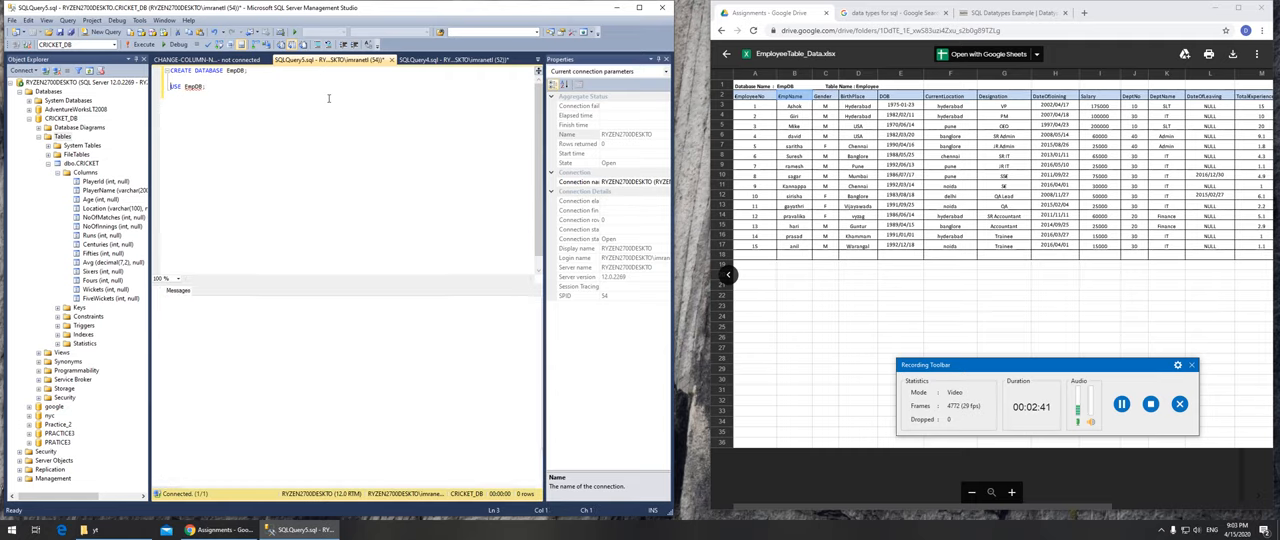
left_click(133, 44)
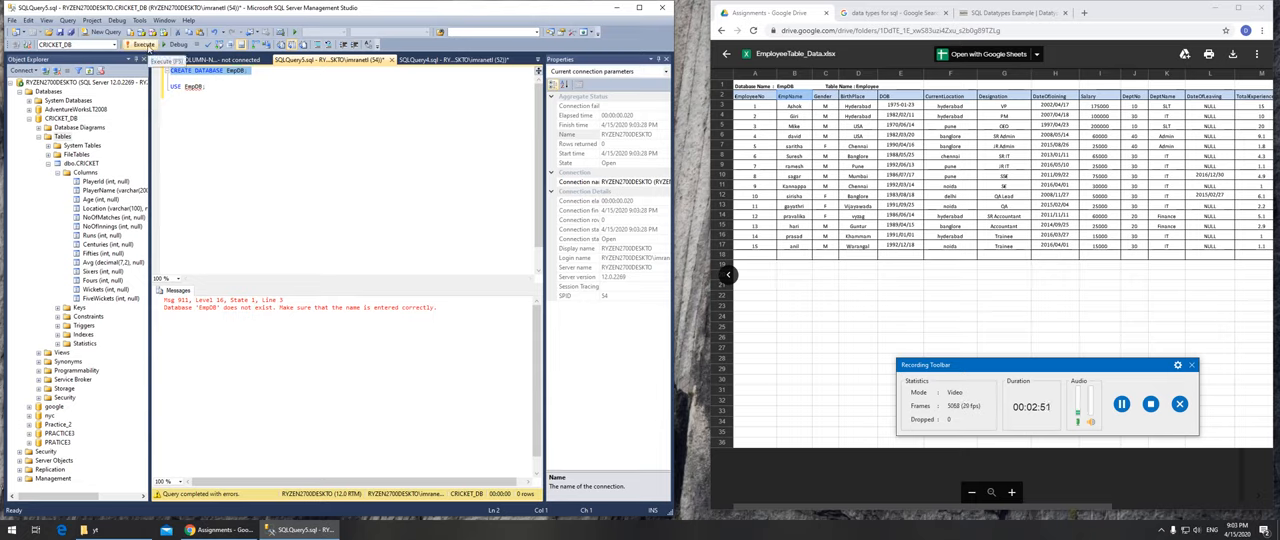
- Execute the EmpDB statements until they succeed and start typing CREATE TABLE Employees
left_click(143, 44)
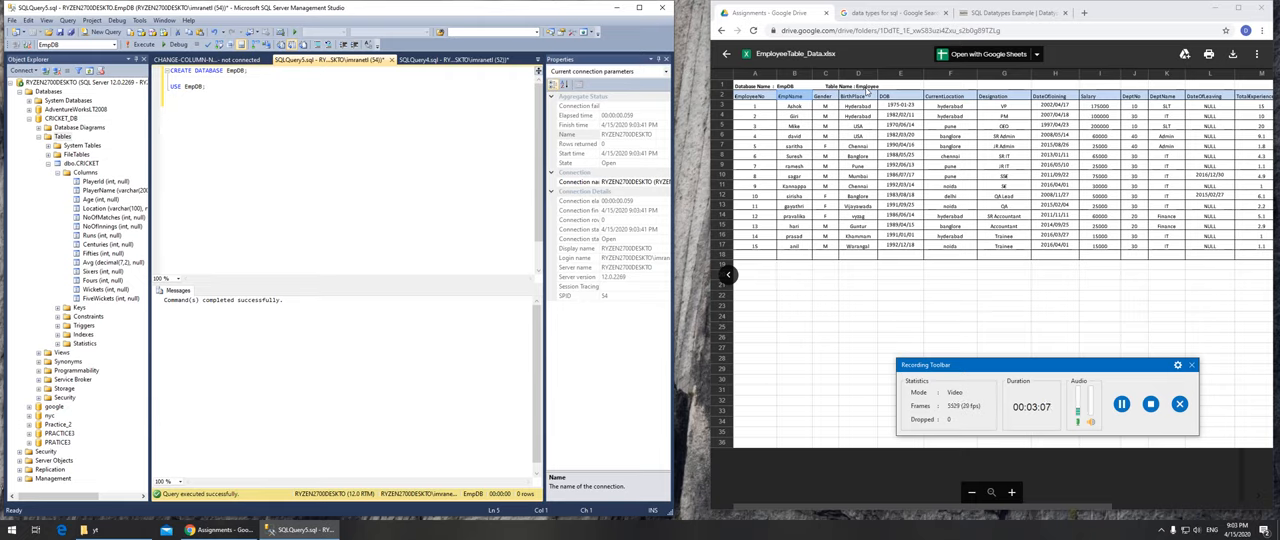
type("d")
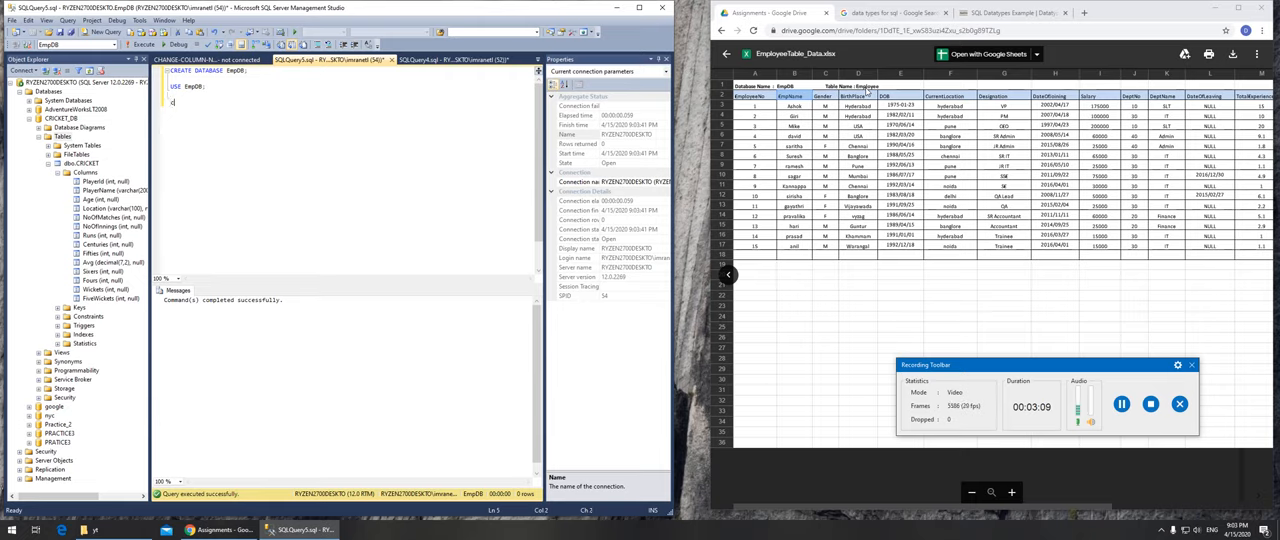
type("CREATE TABLE Employees(")
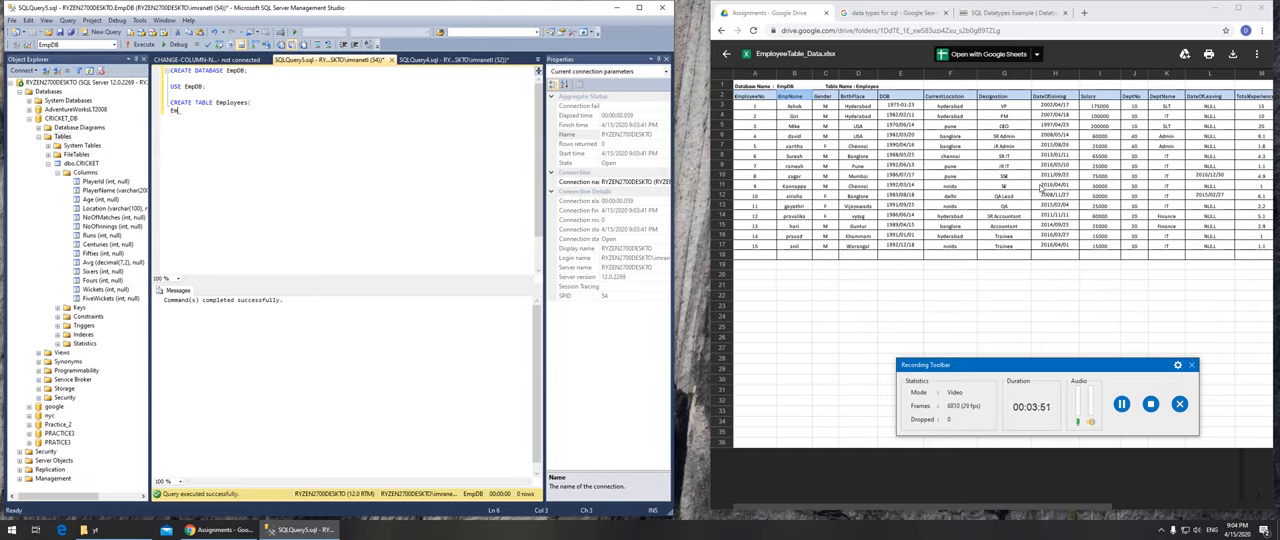
- Type the EmployeeNo int, EmpName varchar(100) and Gender char(50) column lines
type("EmployeeNo i")
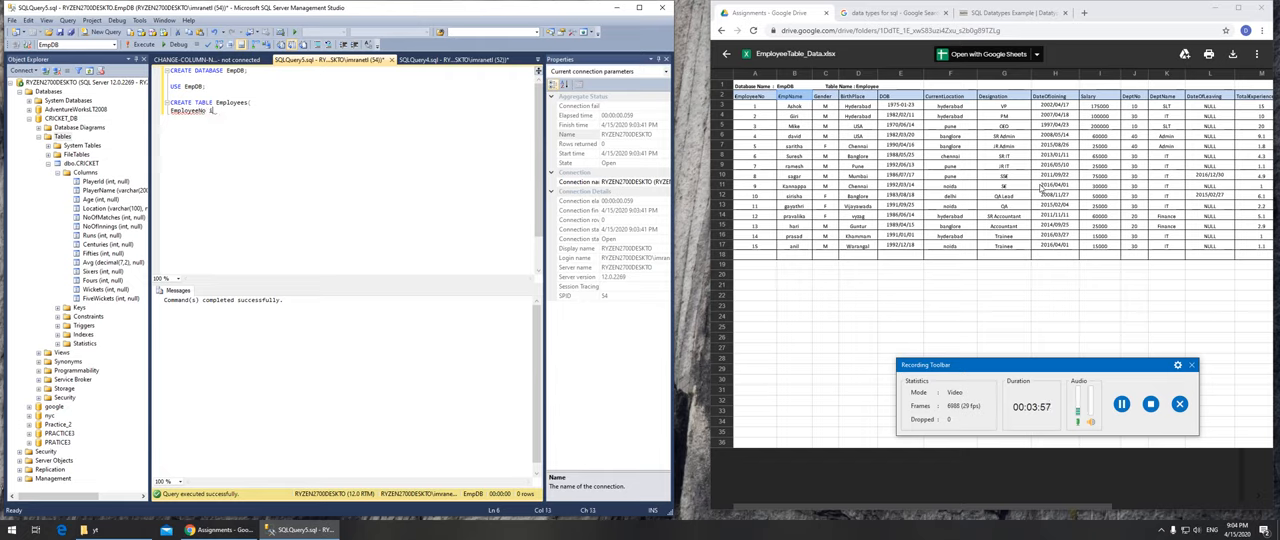
type("nt,")
type("EmpName varchar(100")
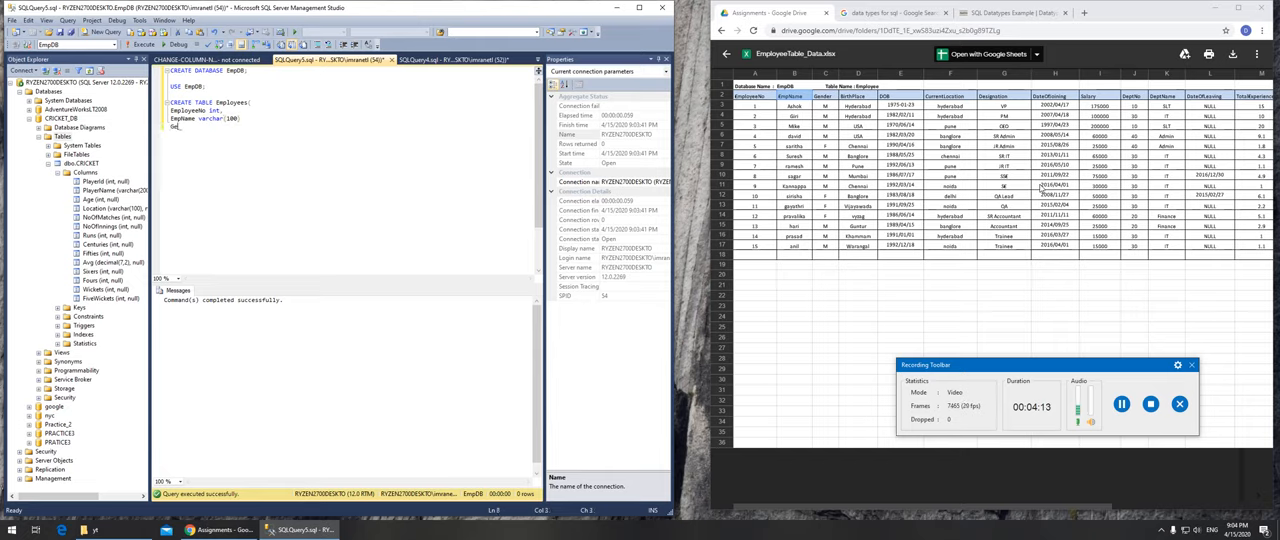
type("Gender")
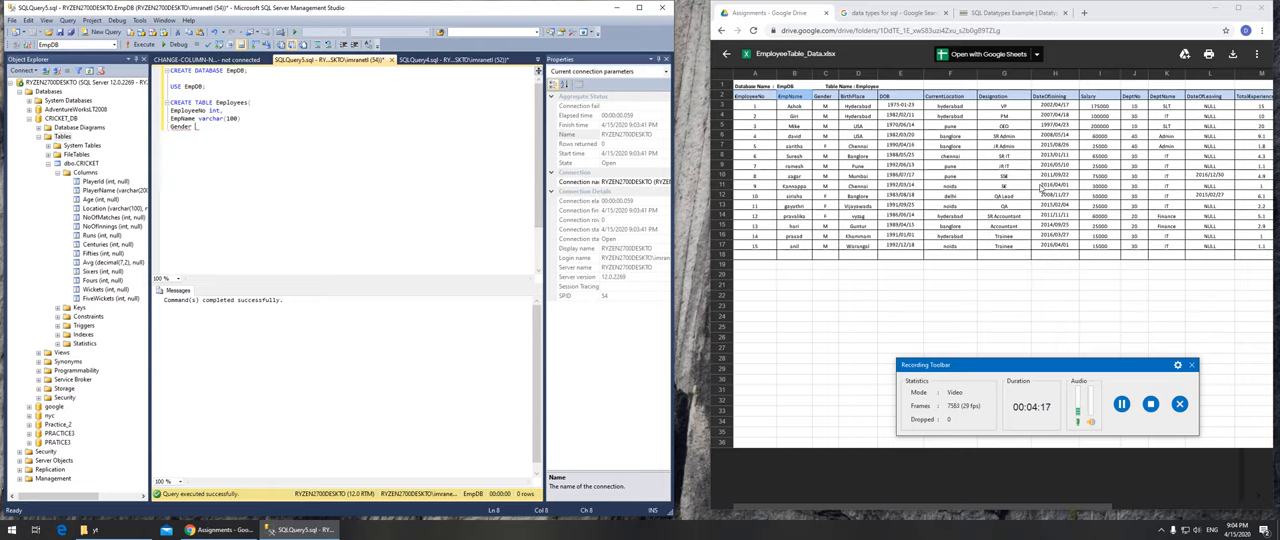
type("char")
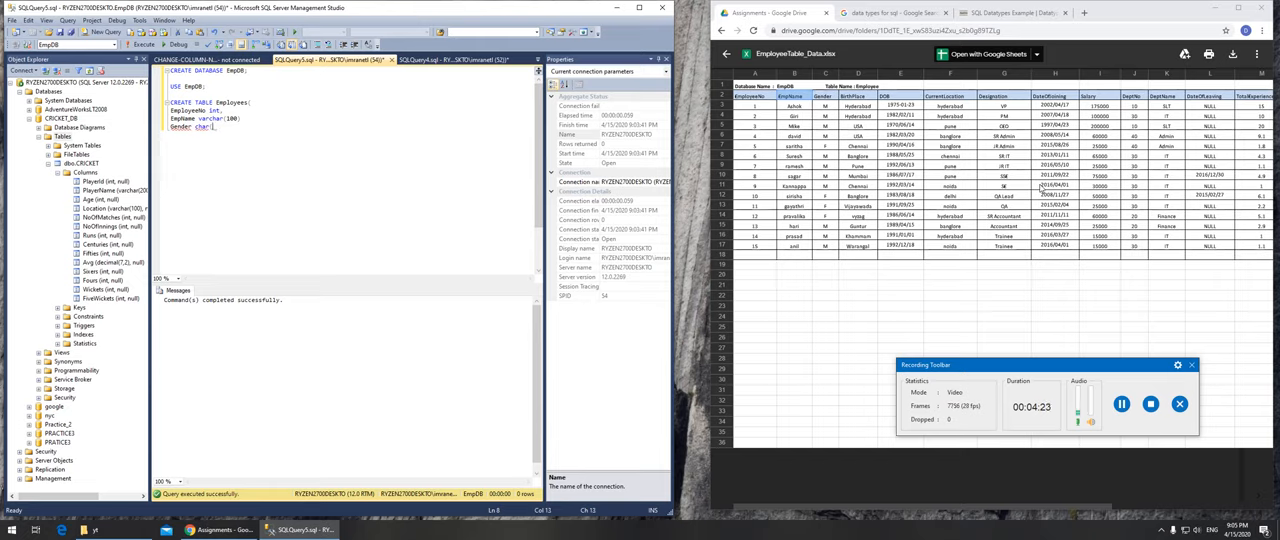
type("(50),")
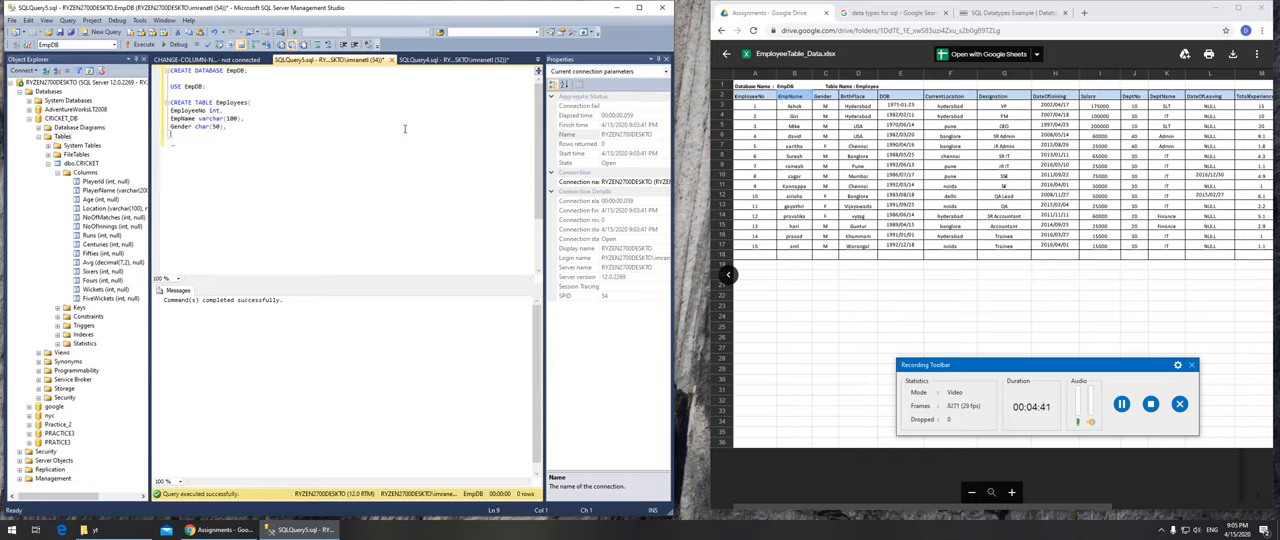
type("BirthPlace")
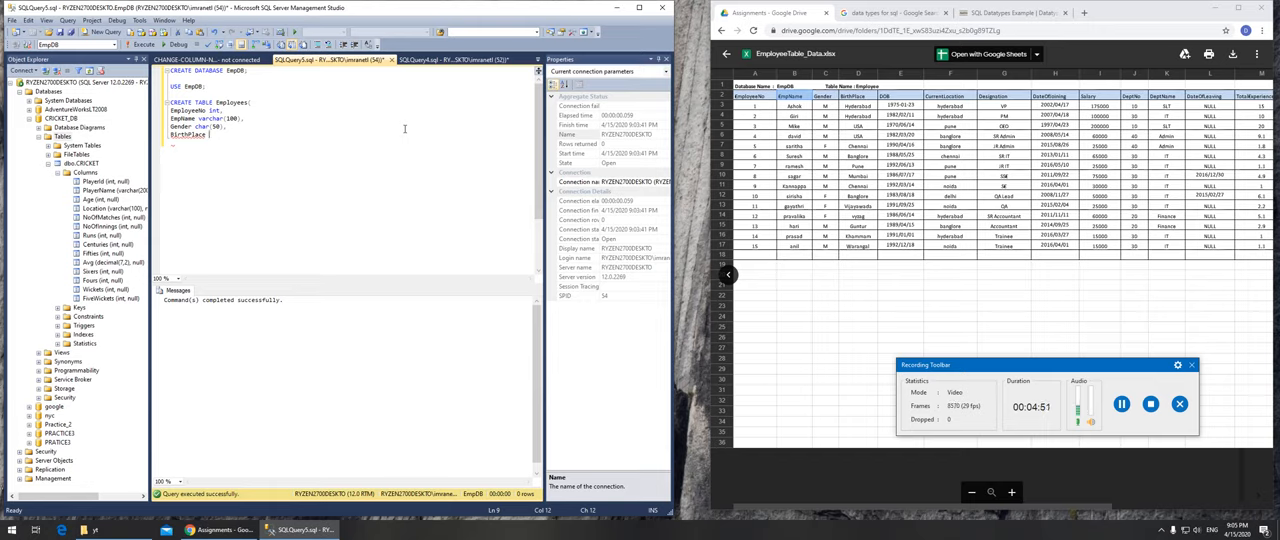
- Add BirthPlace varchar(100), DOB date, CurrentLocation, Designation and DateOfJoining date columns
type("varchar(100),")
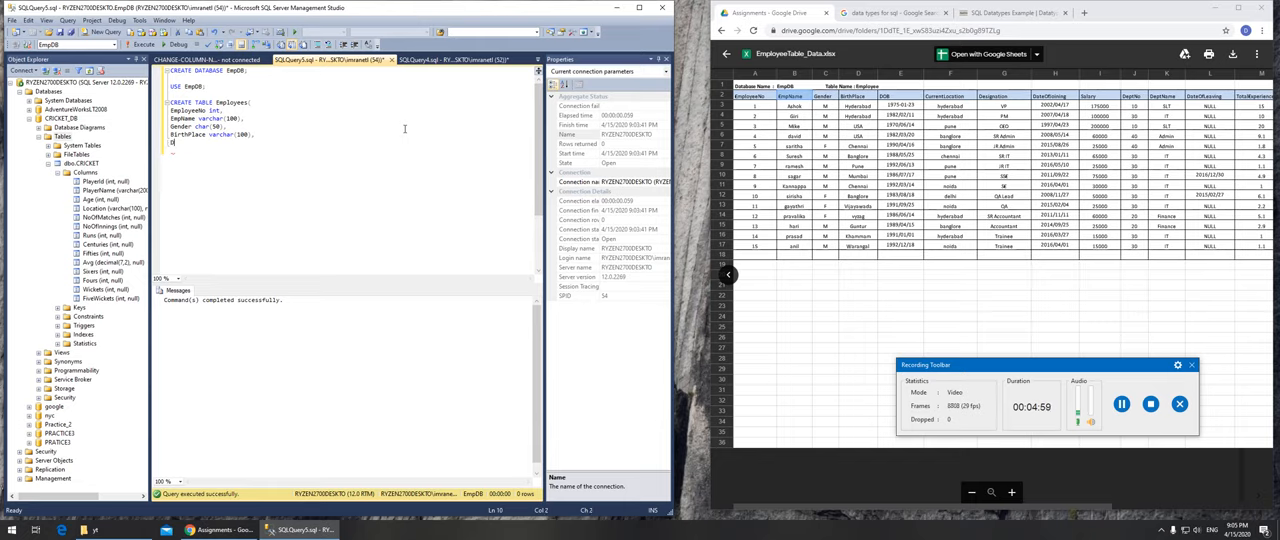
type("DOB")
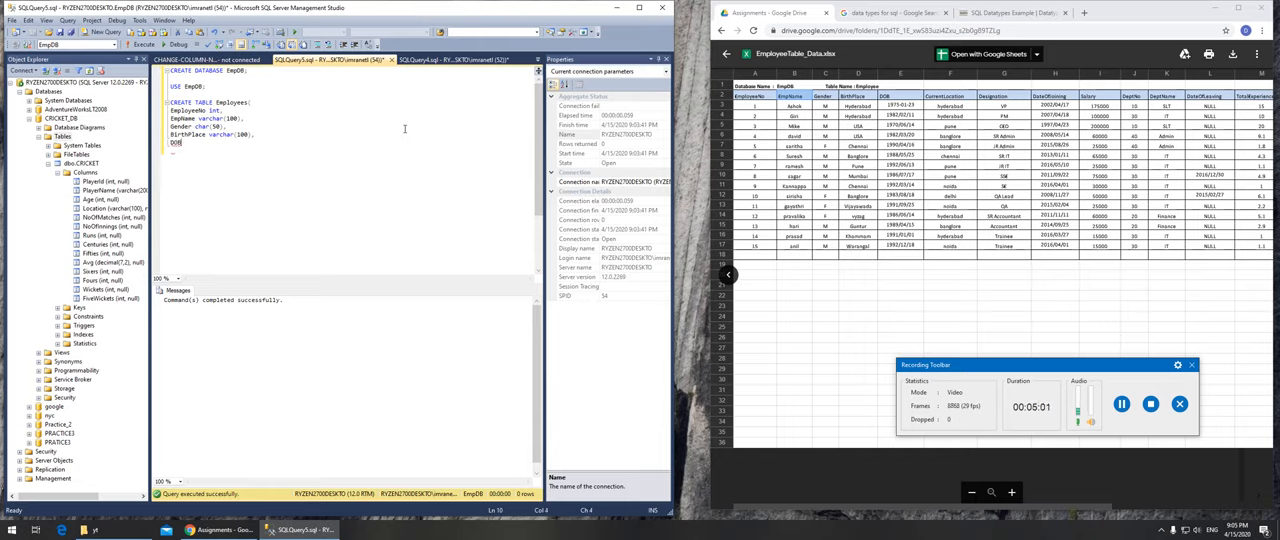
type("date,")
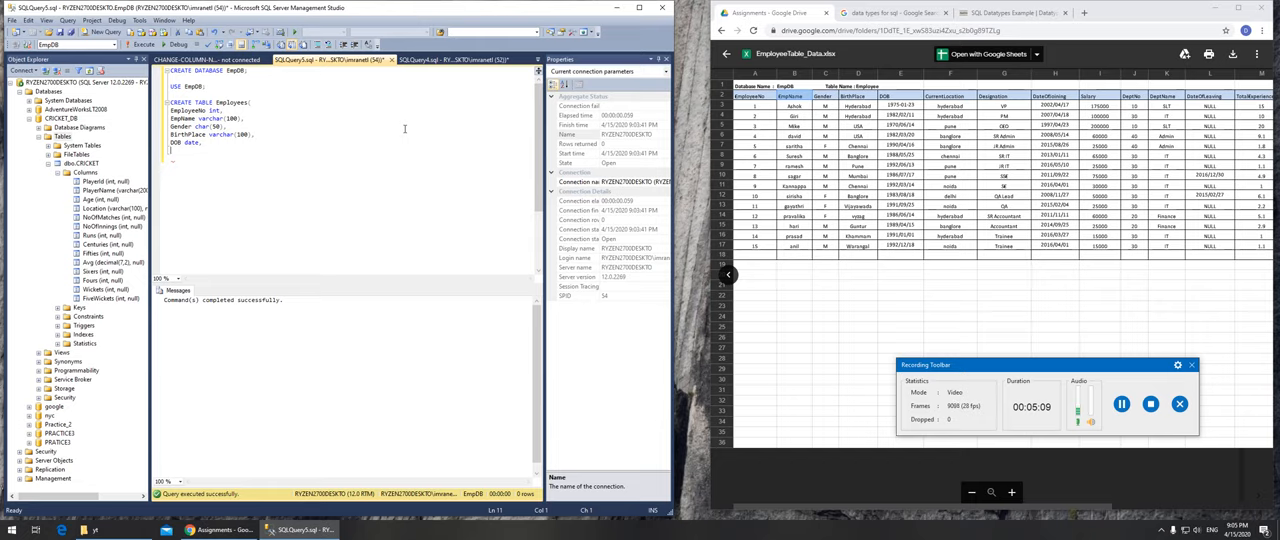
type("CurrentLocation varchar")
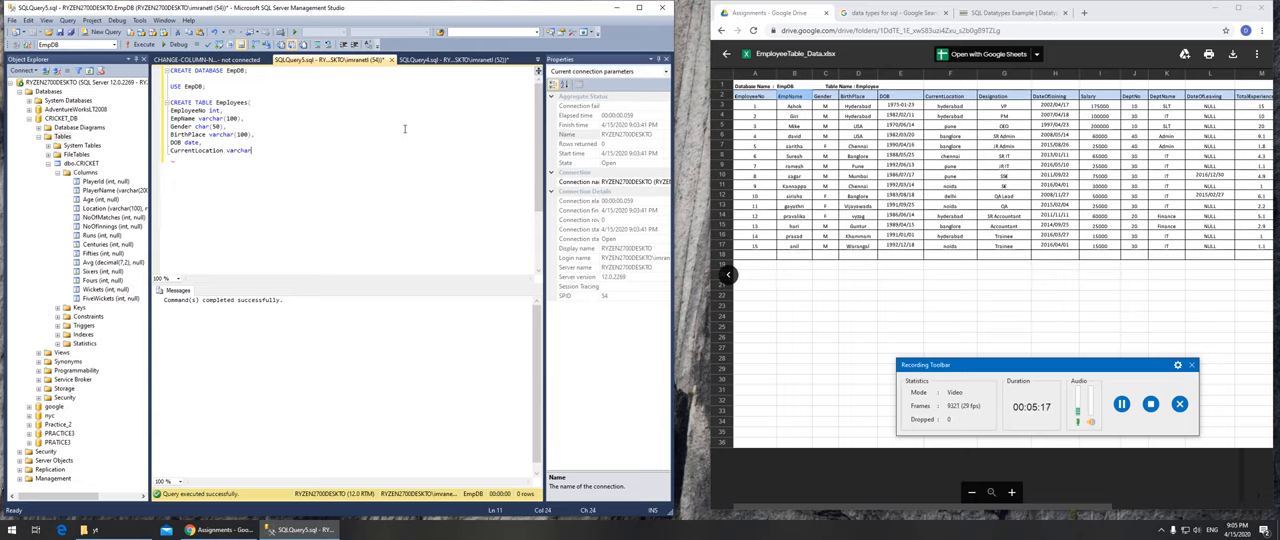
type("(100),")
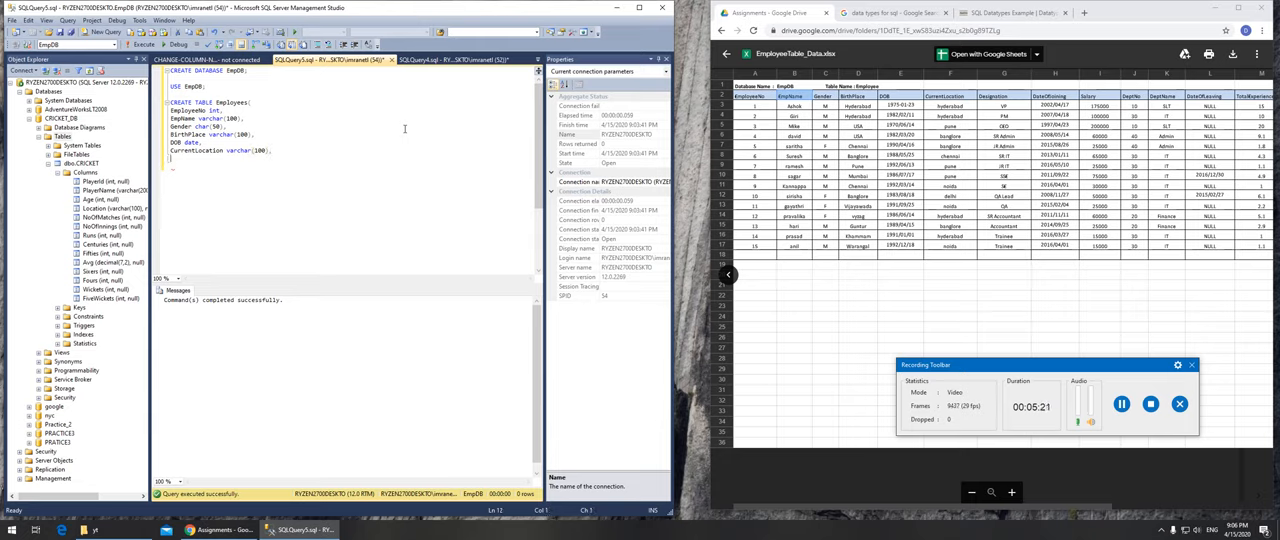
type("Designation char")
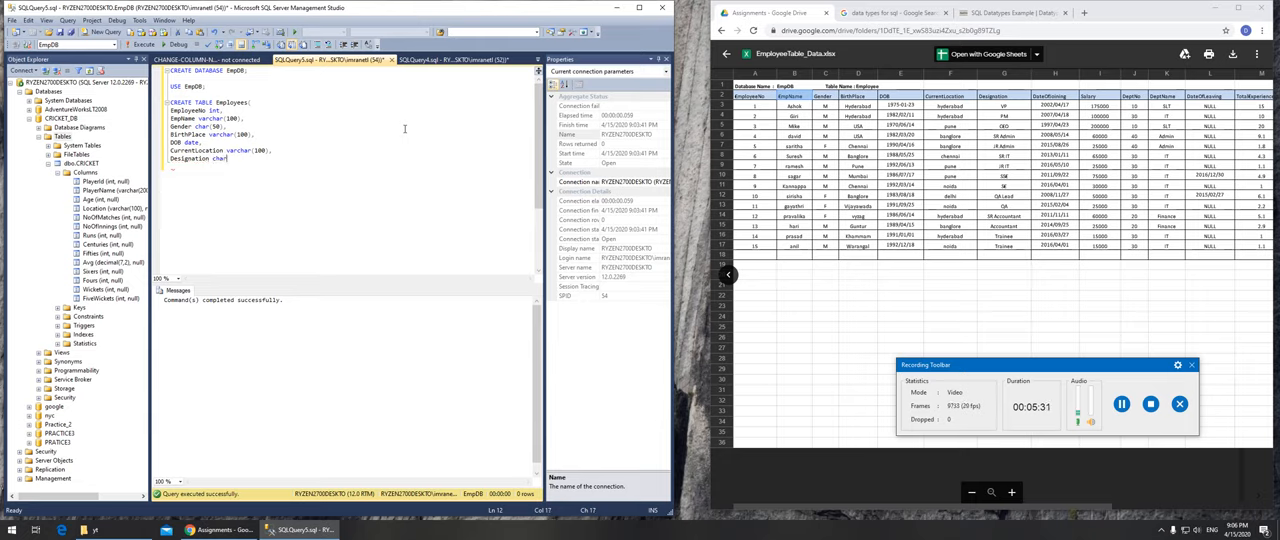
type("(50),")
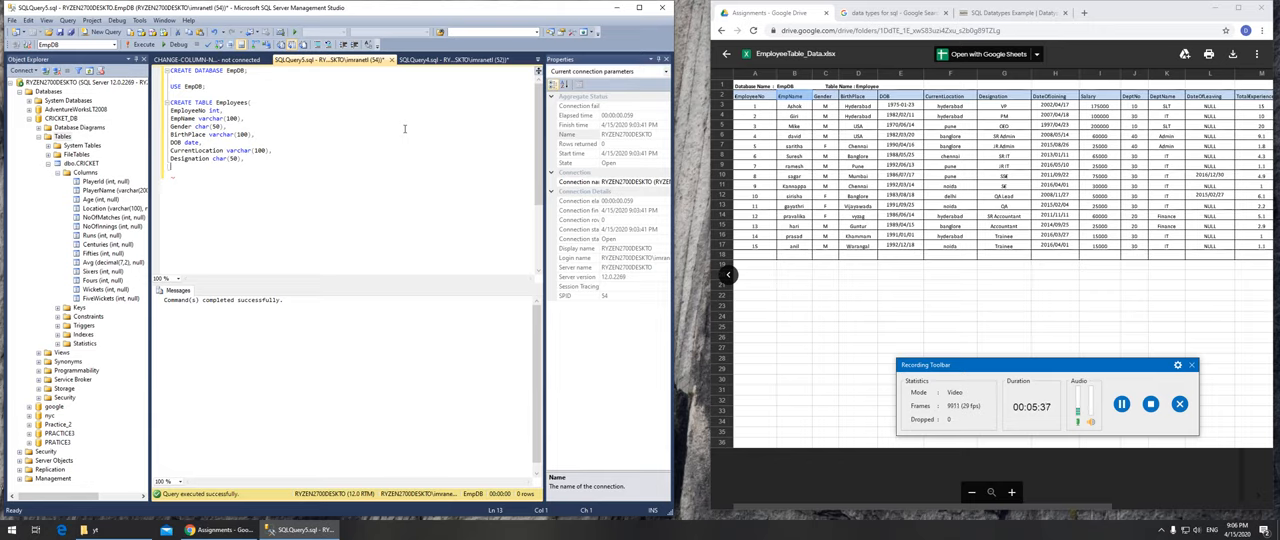
type("DateOfJo")
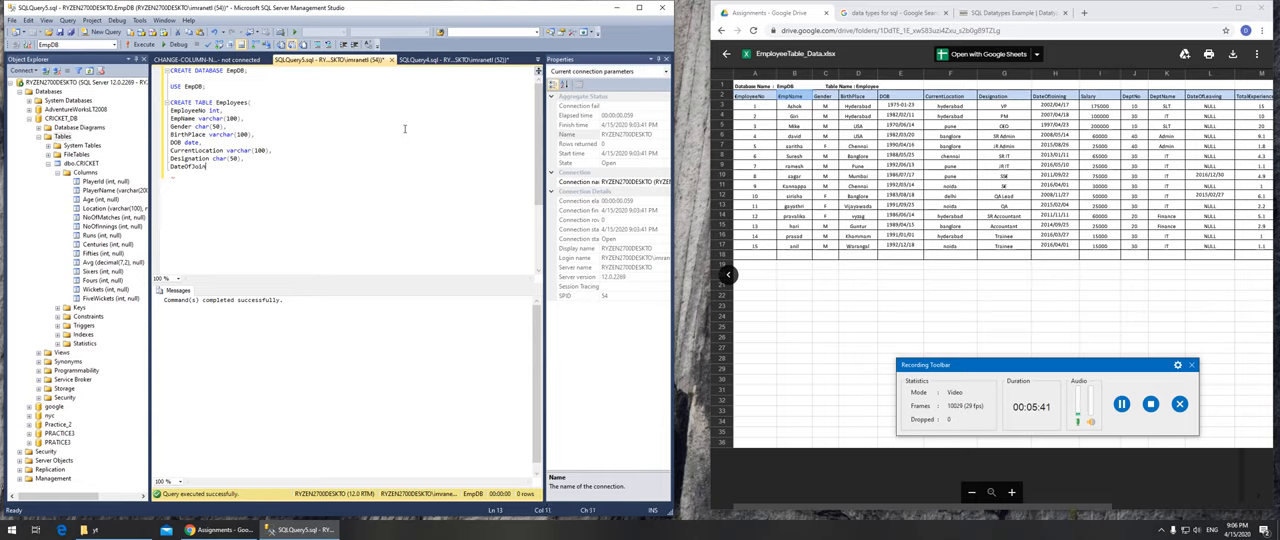
type("ing")
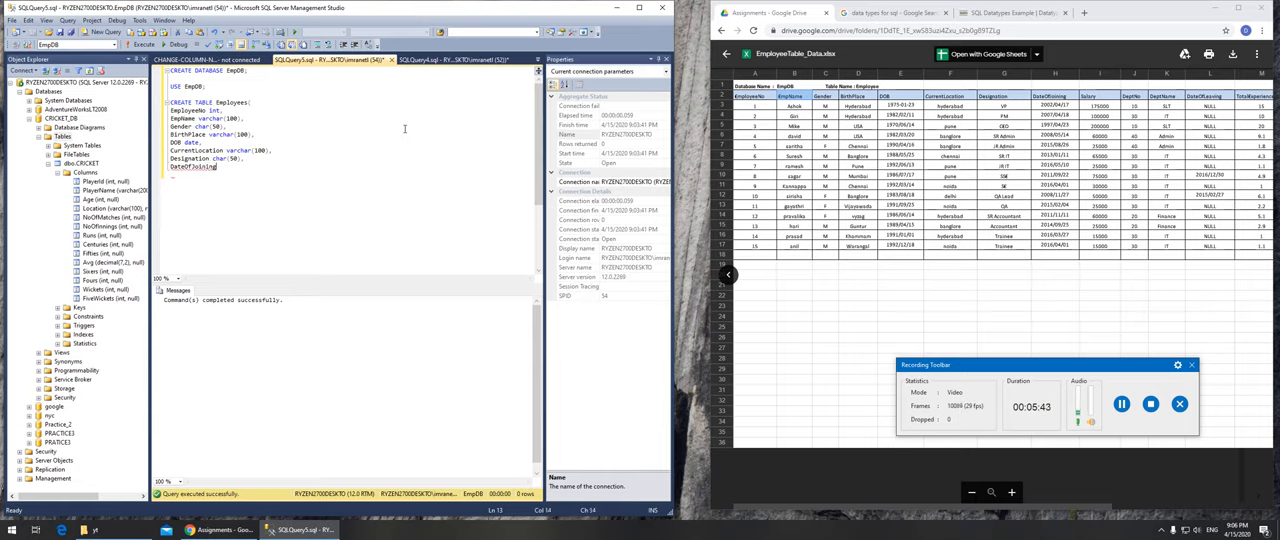
type("date,")
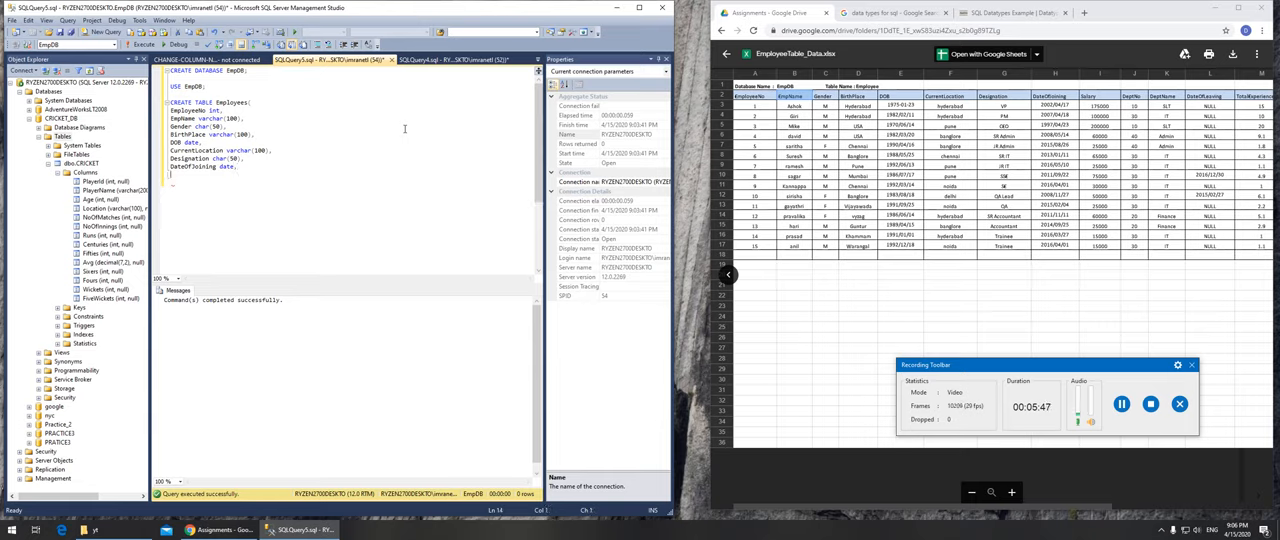
- Add Salary decimal(9,2), DeptNo int, DeptName char(50) and DateOfLeaving date columns
type("Salary")
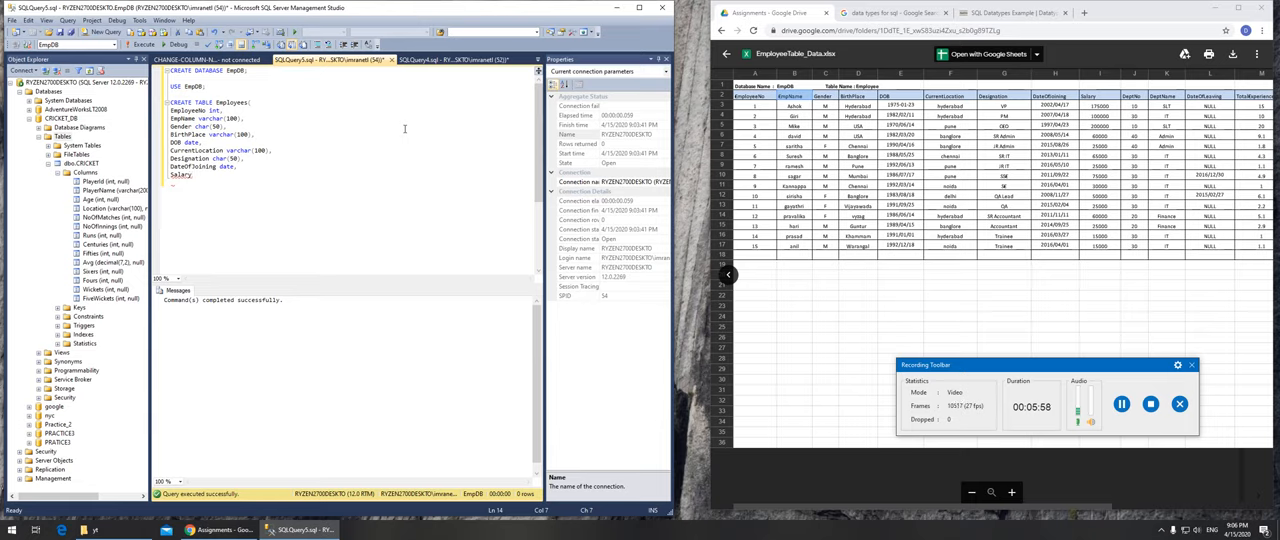
type("decim")
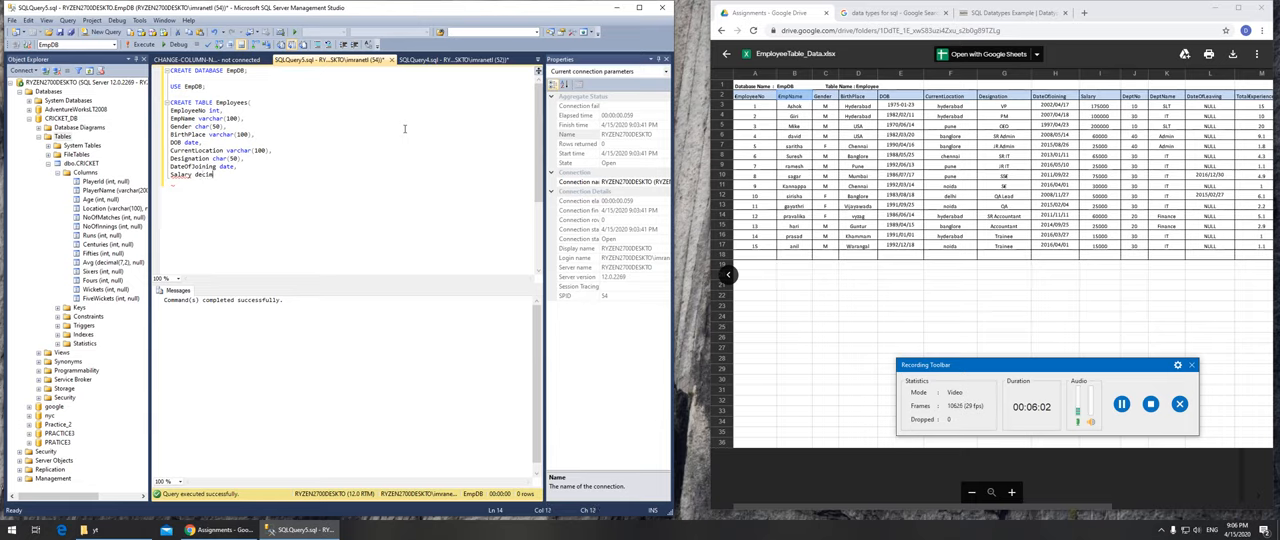
type("al (")
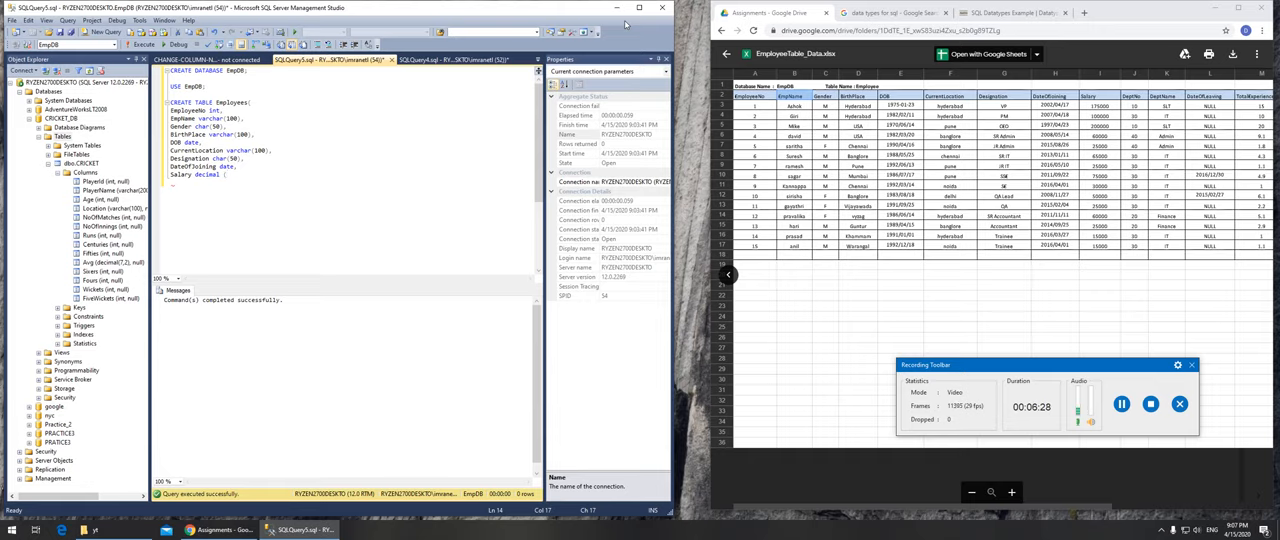
type("9,2),")
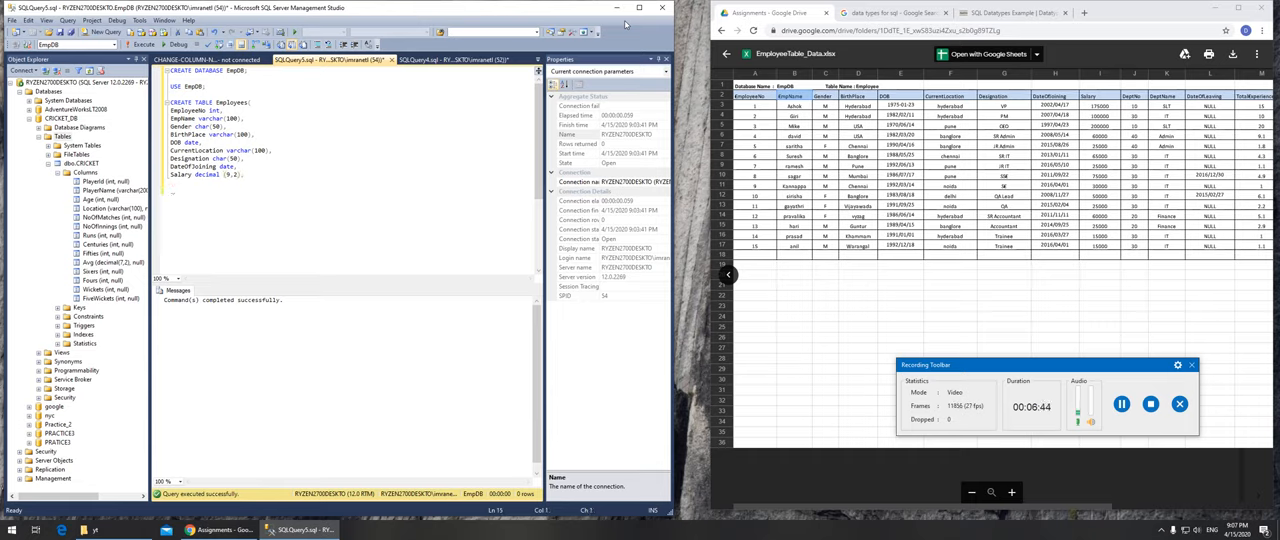
type("Del")
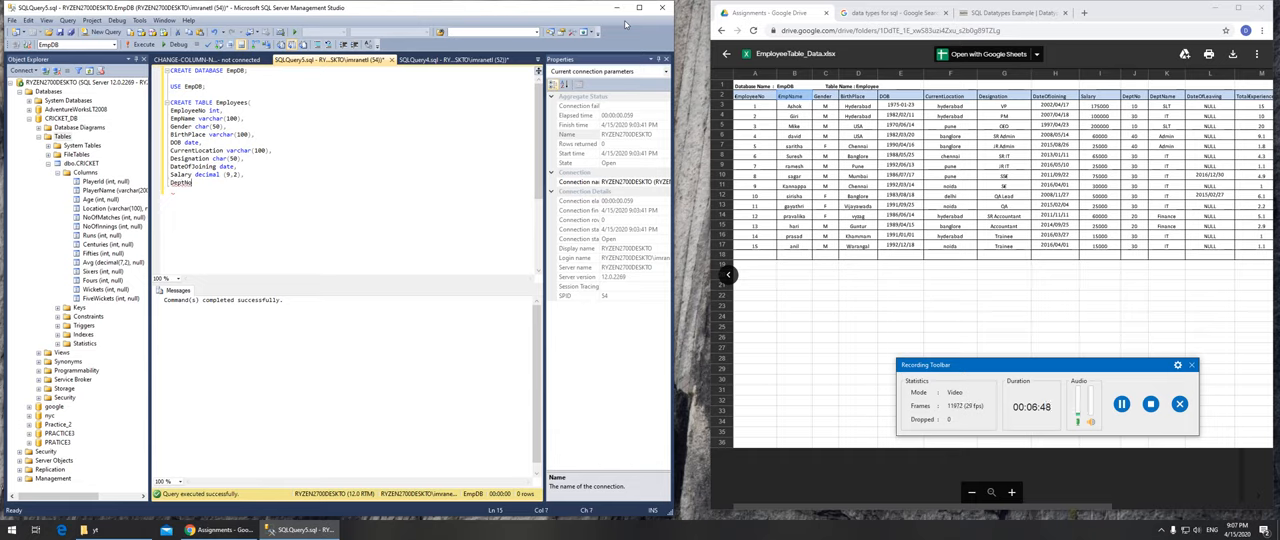
type("int,")
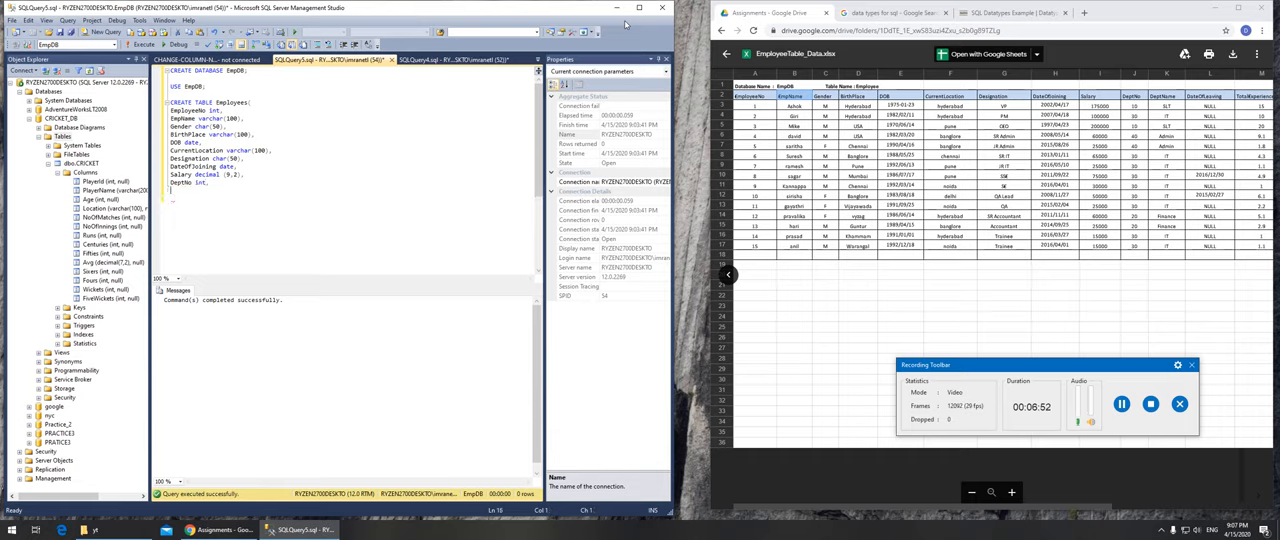
type("DeptName")
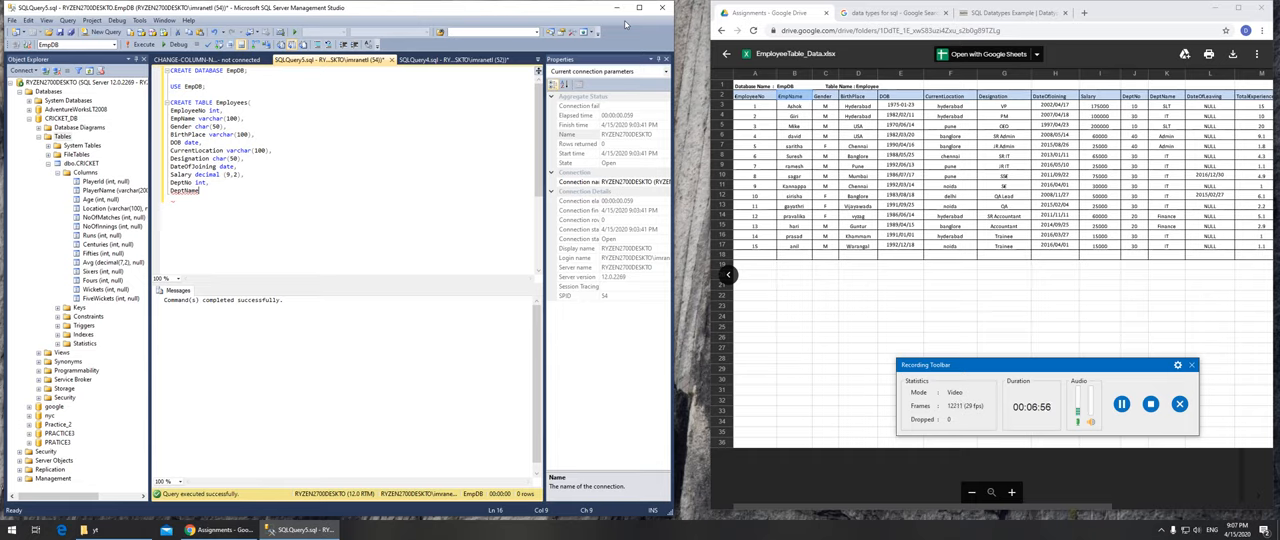
type("v")
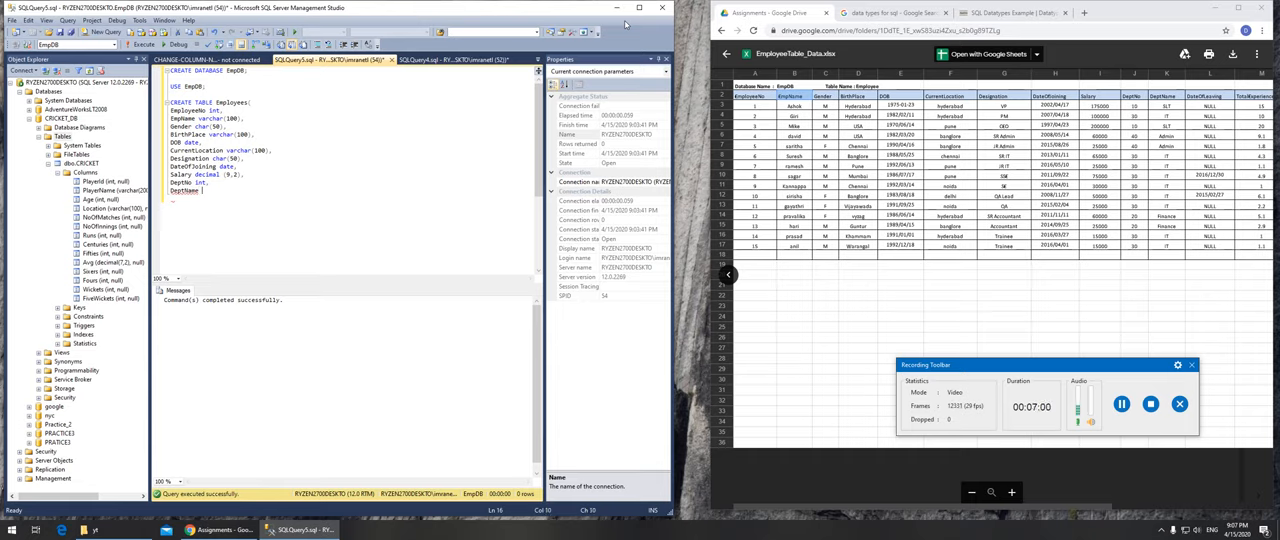
type("char(50),")
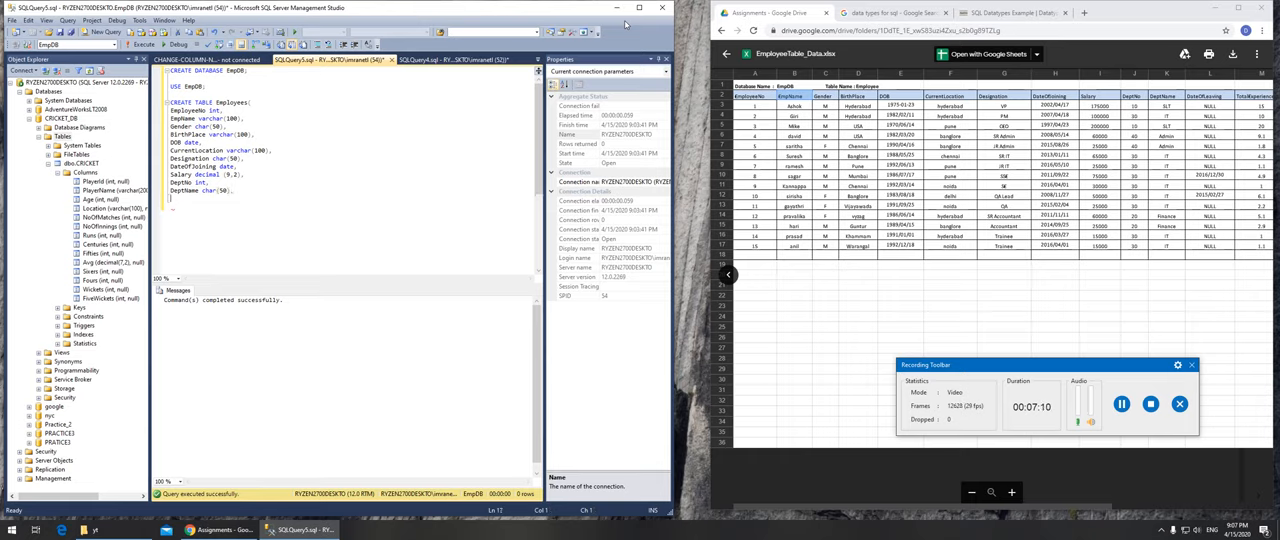
type("Data")
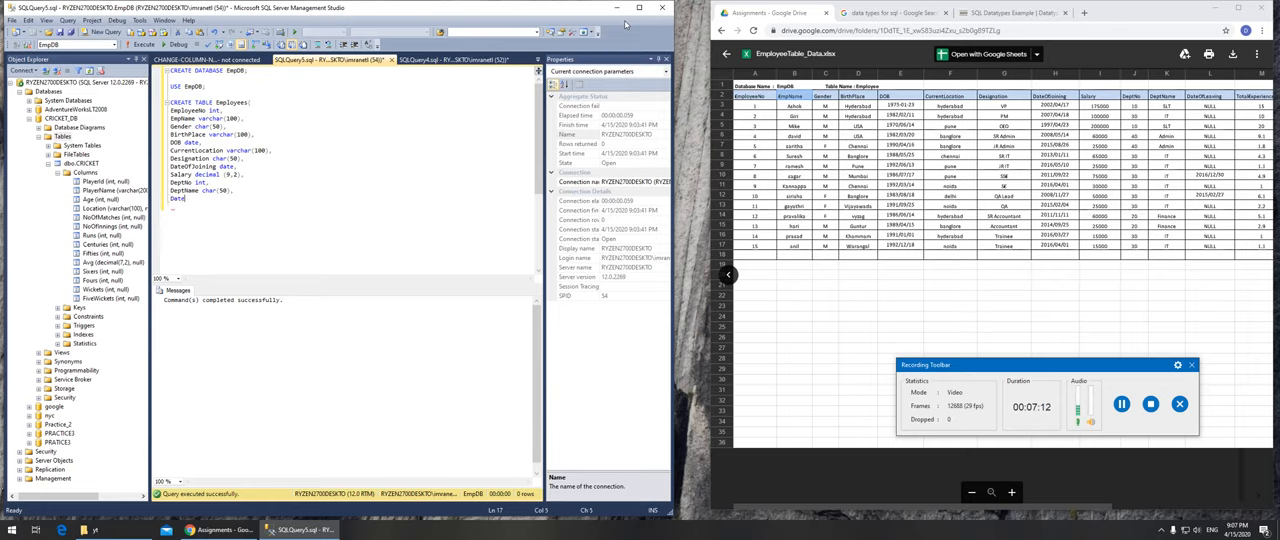
type("DateOfLeaving")
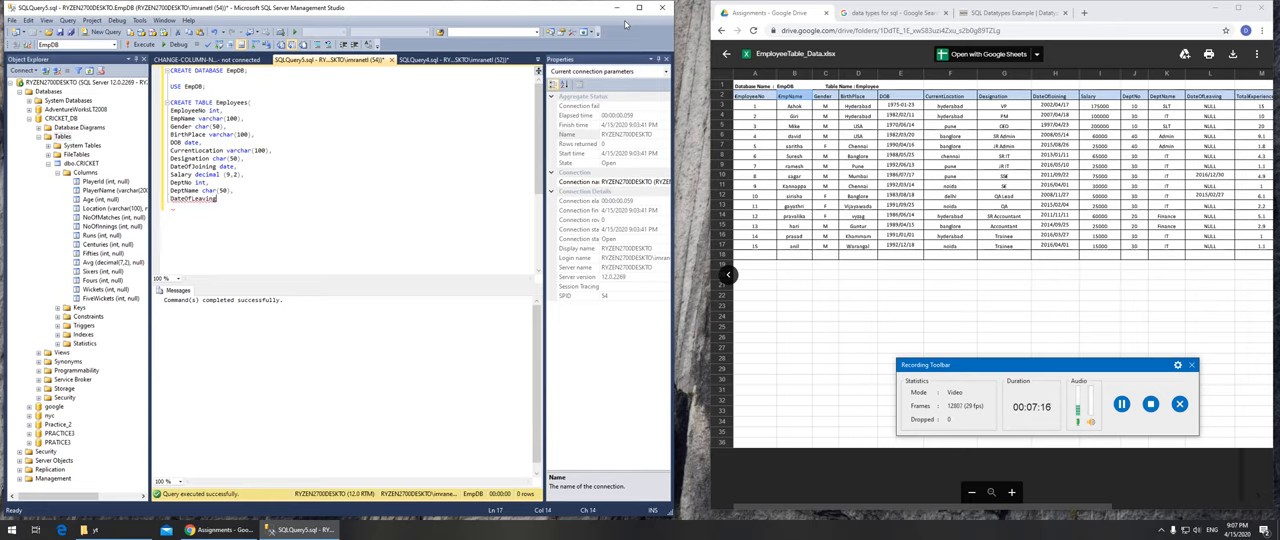
type("date.")
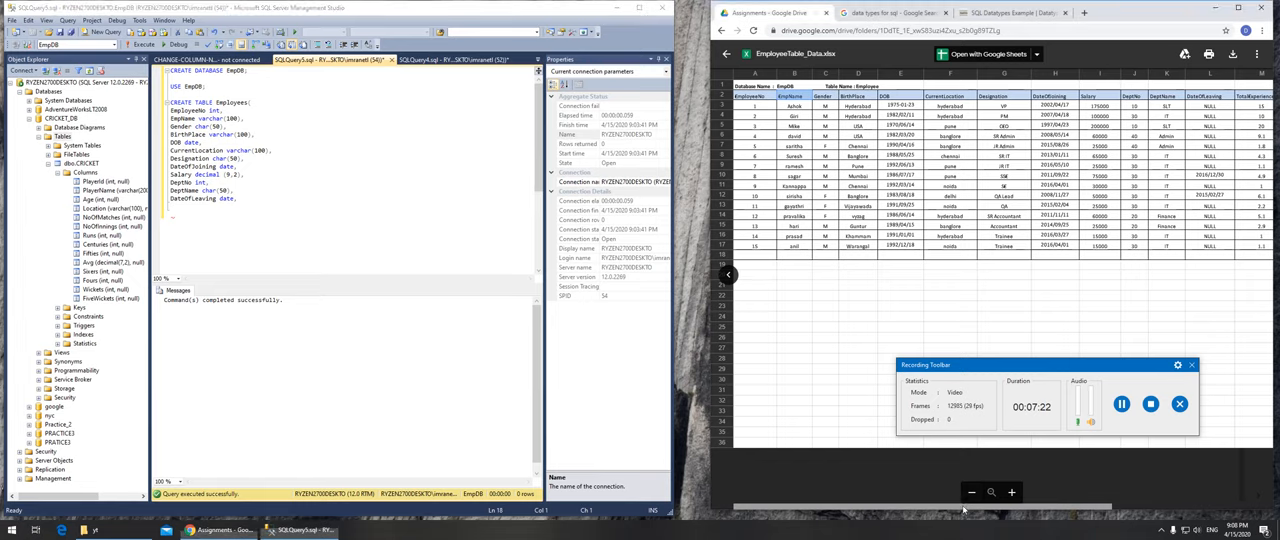
- Add TotalExperience decimal(4,2) and ManagerId int columns
scroll("right", 3)
type("TotalE")
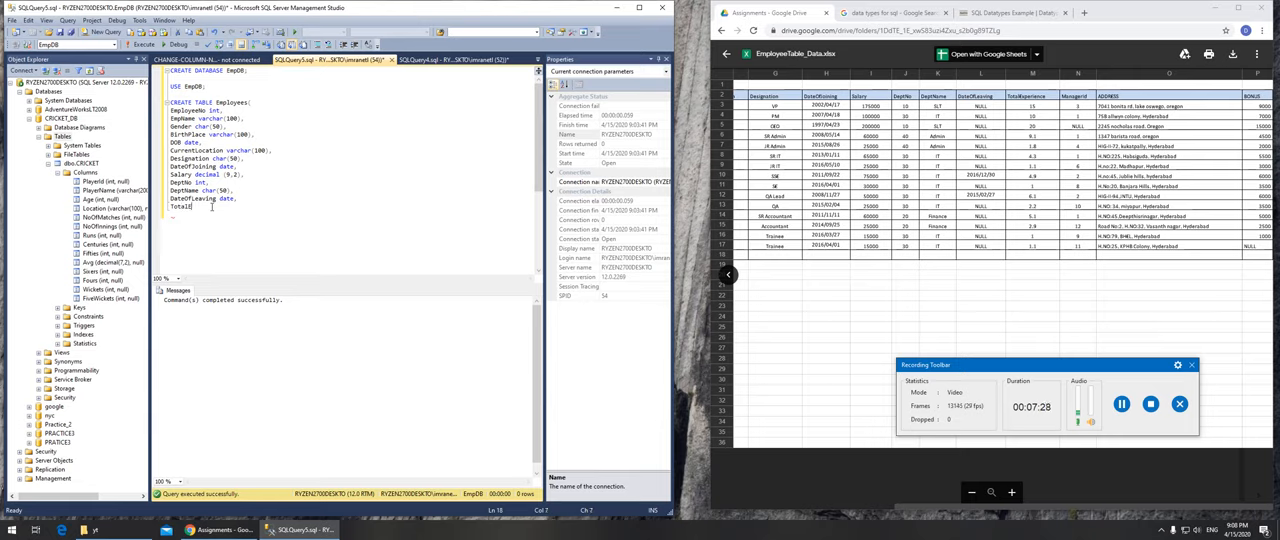
type("xperience")
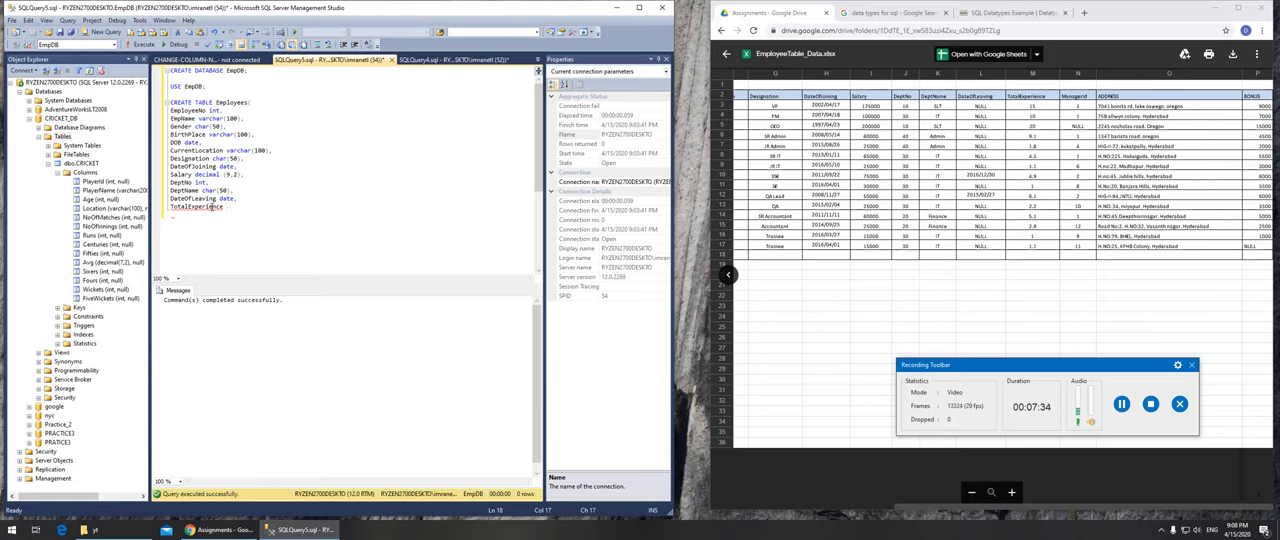
type("decimal")
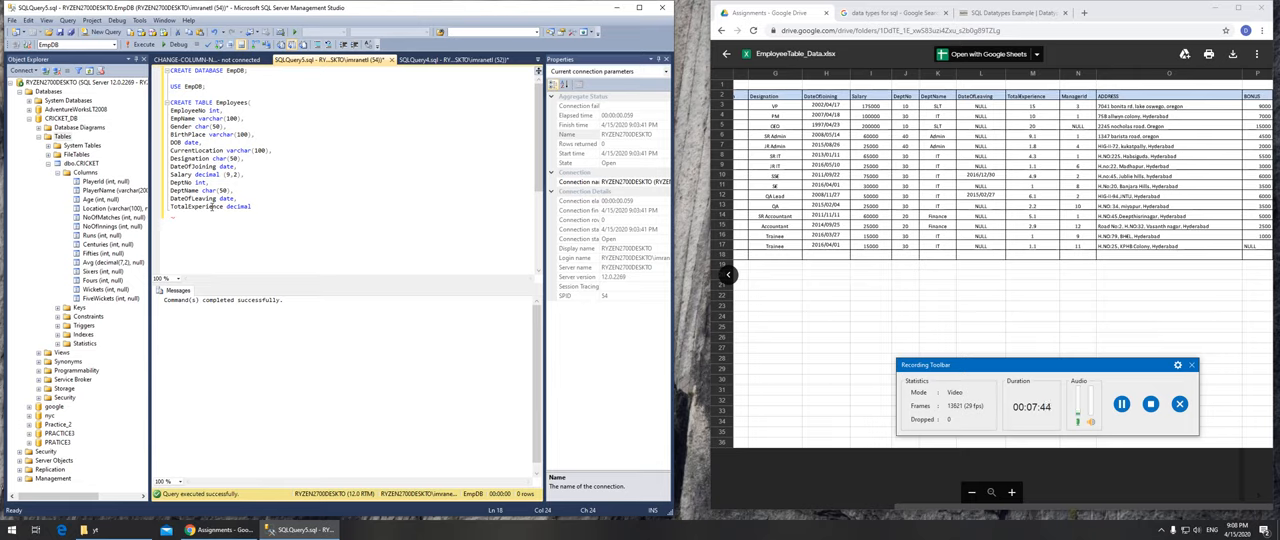
type("(4")
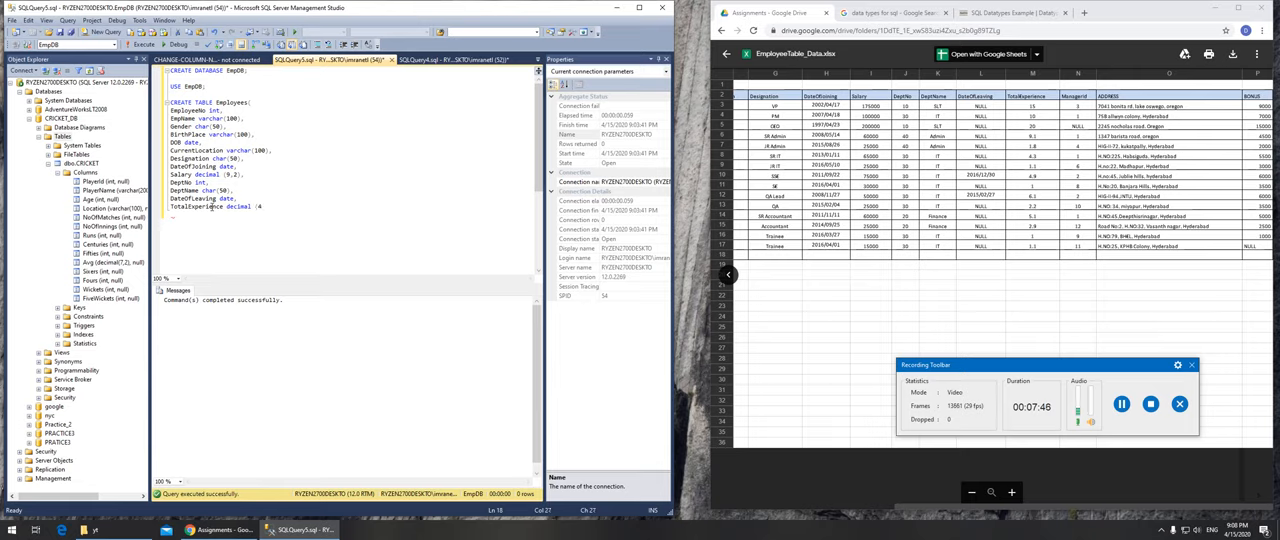
type(".2)")
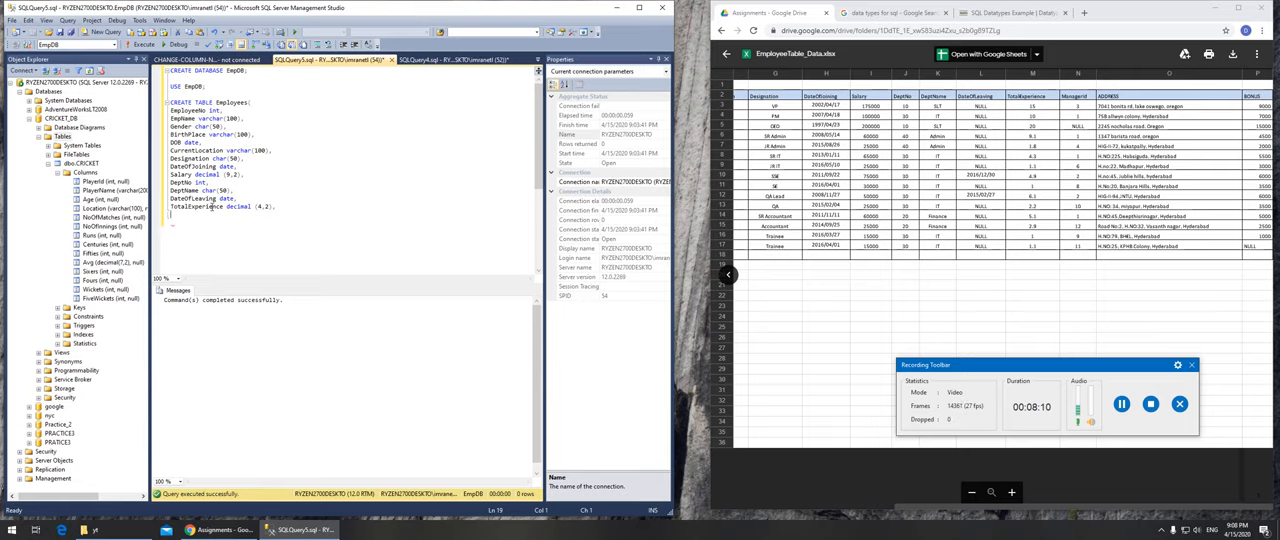
type("ManageI")
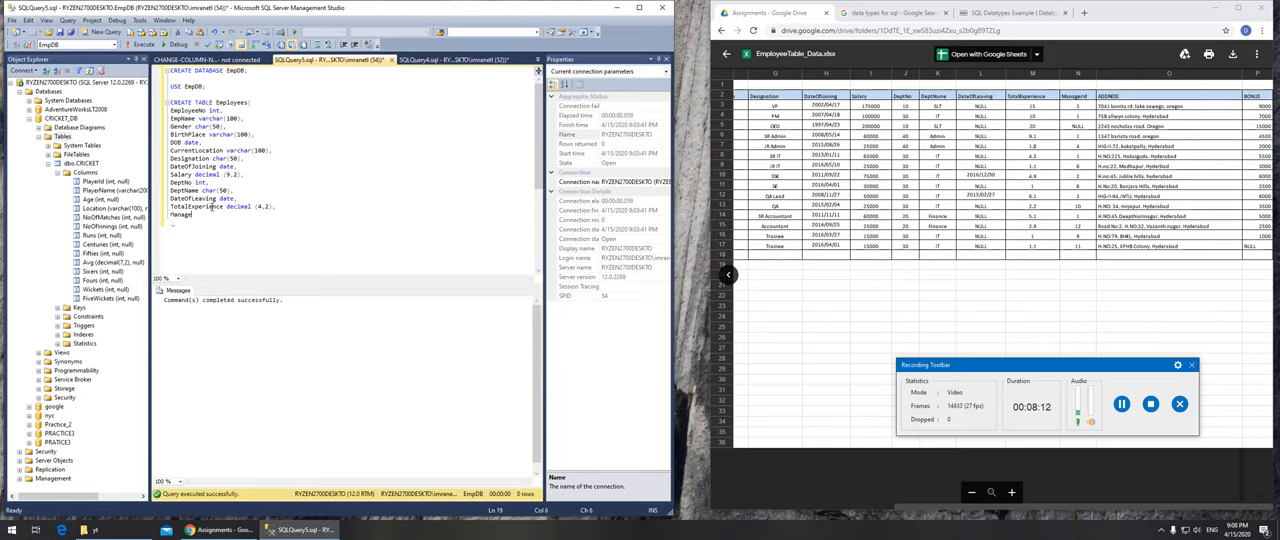
type("Id")
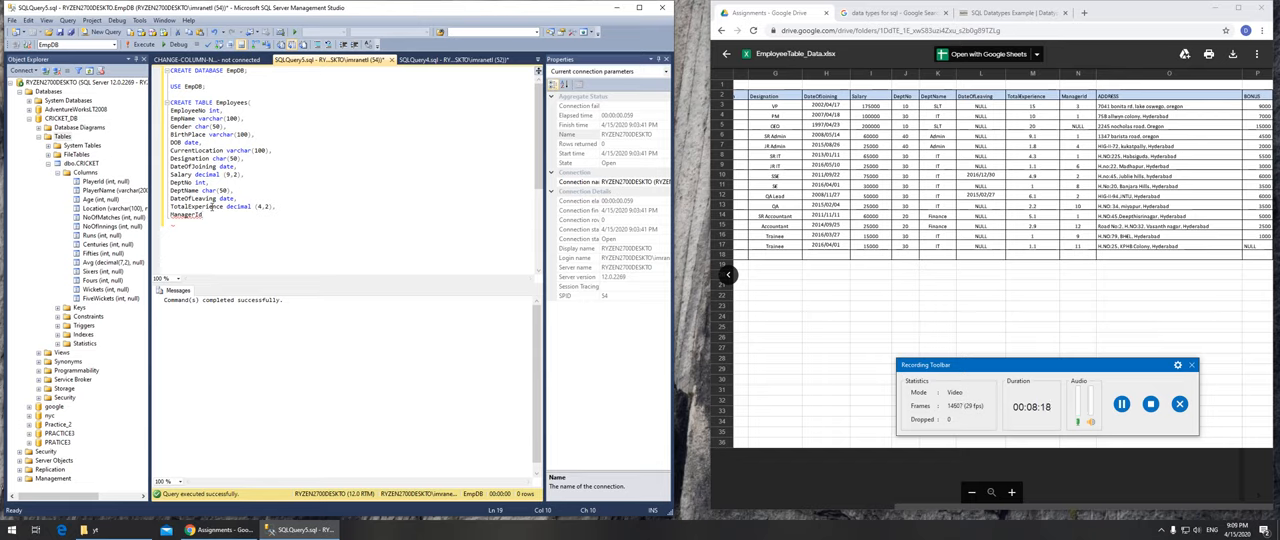
type("int,")
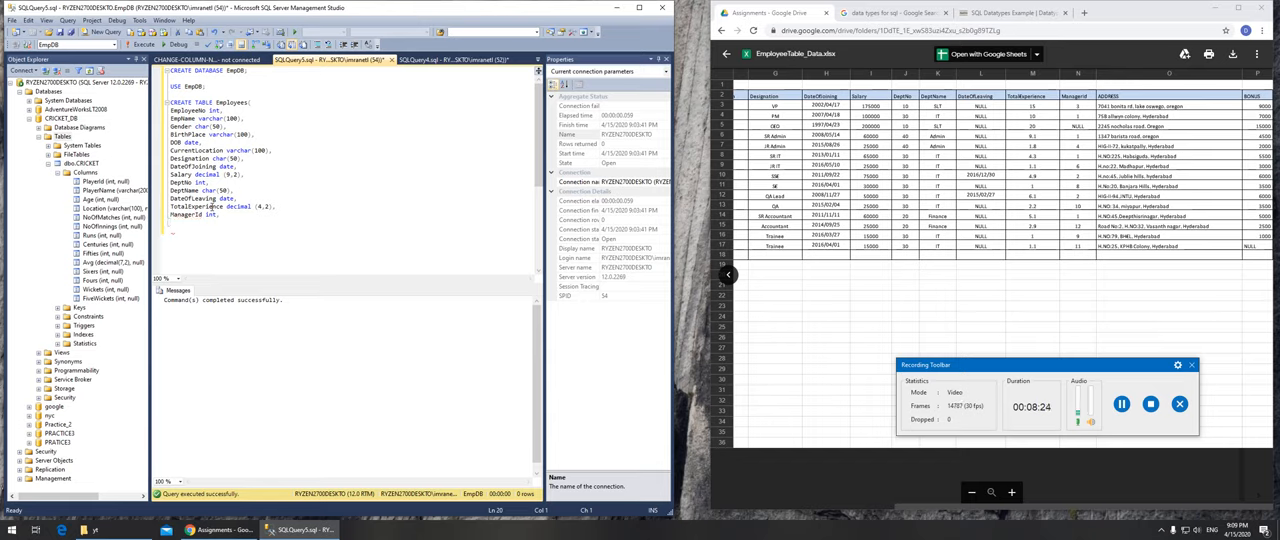
- Add Address varchar(200) and Bonus decimal(8,2), closing the CREATE TABLE statement
type("Address varchar(2")
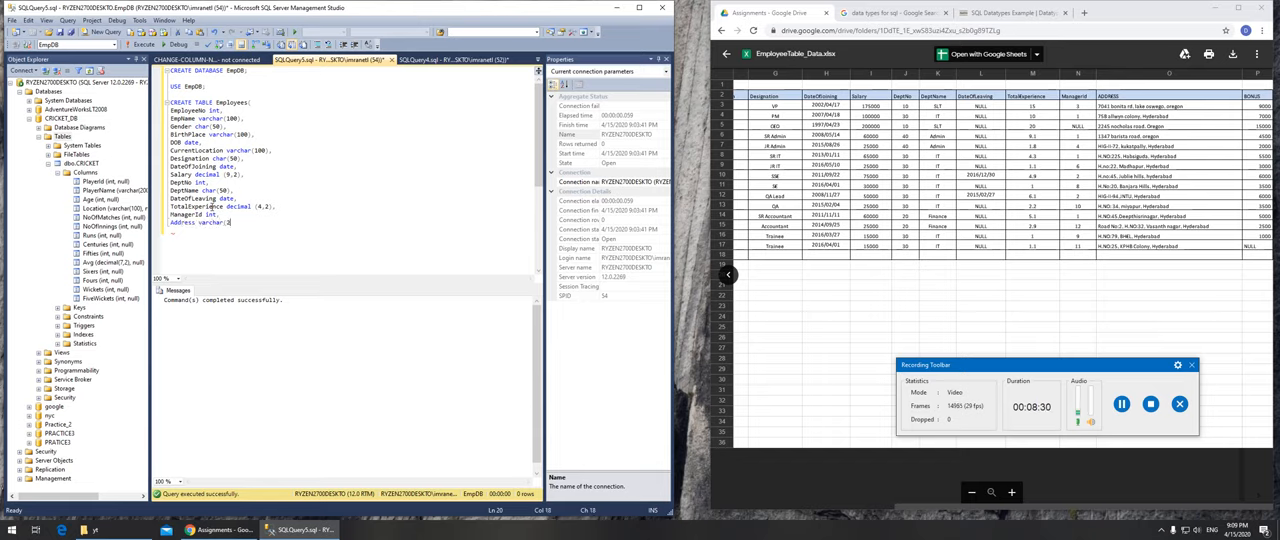
type("00),")
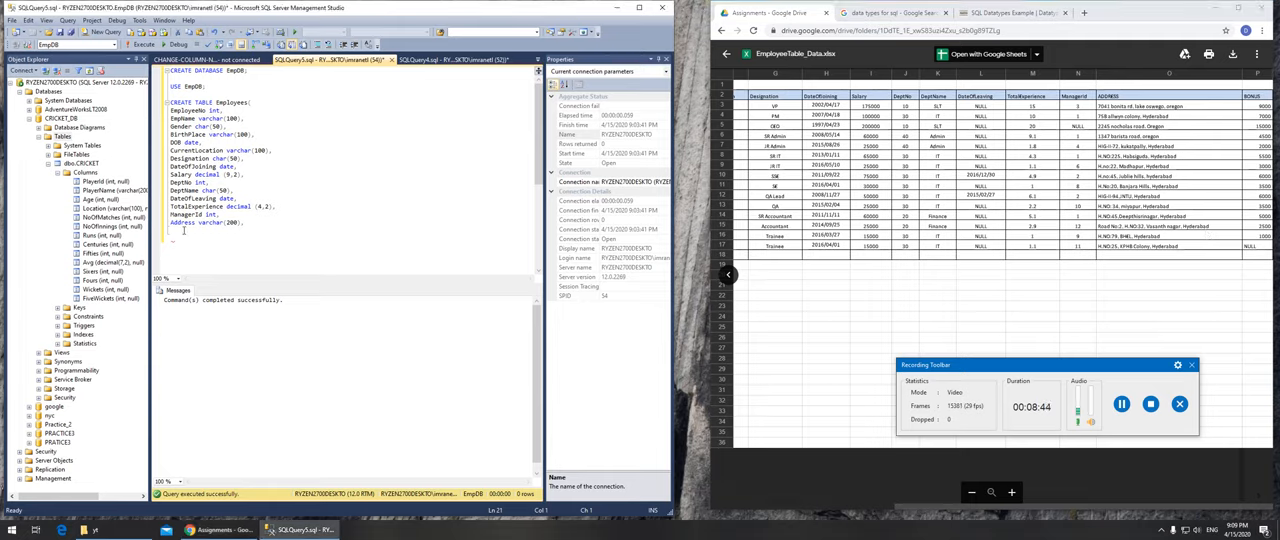
type("Bonus")
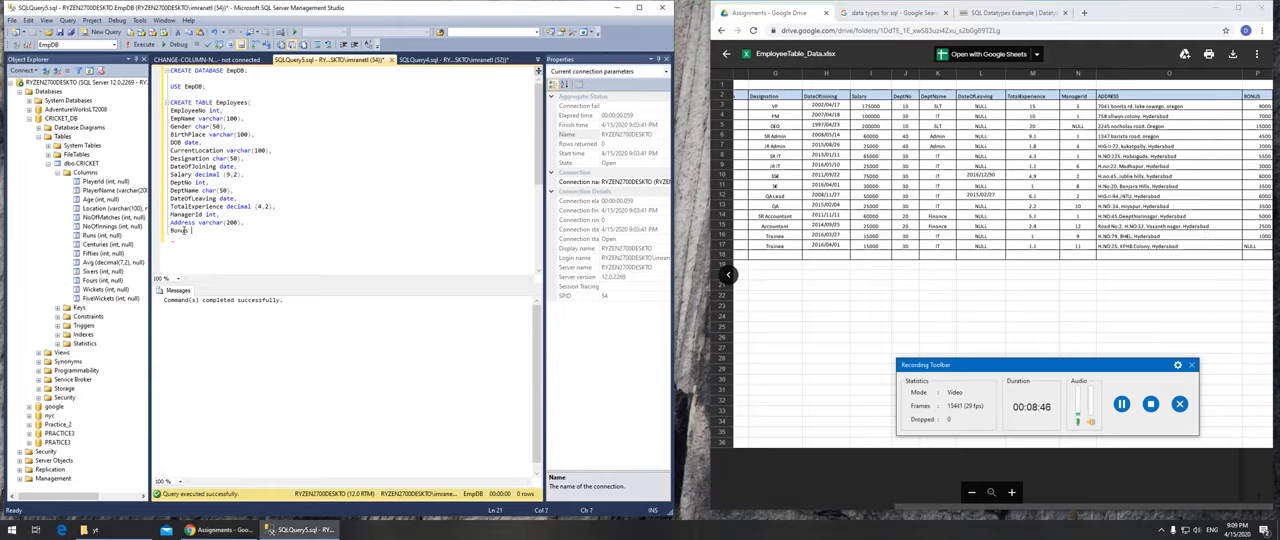
type("decimal")
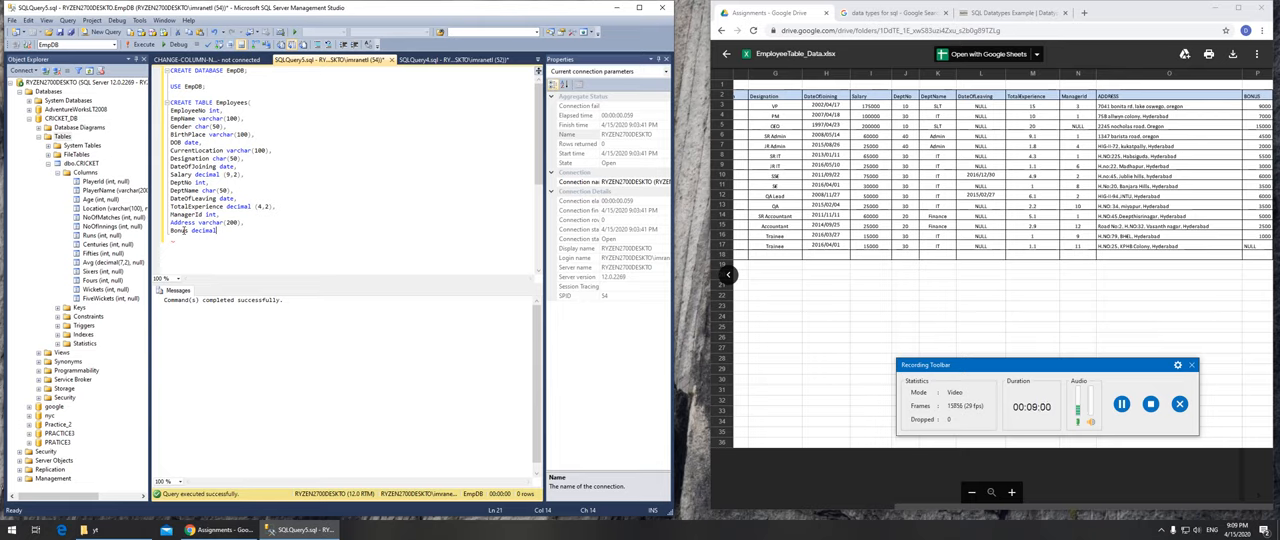
type("8")
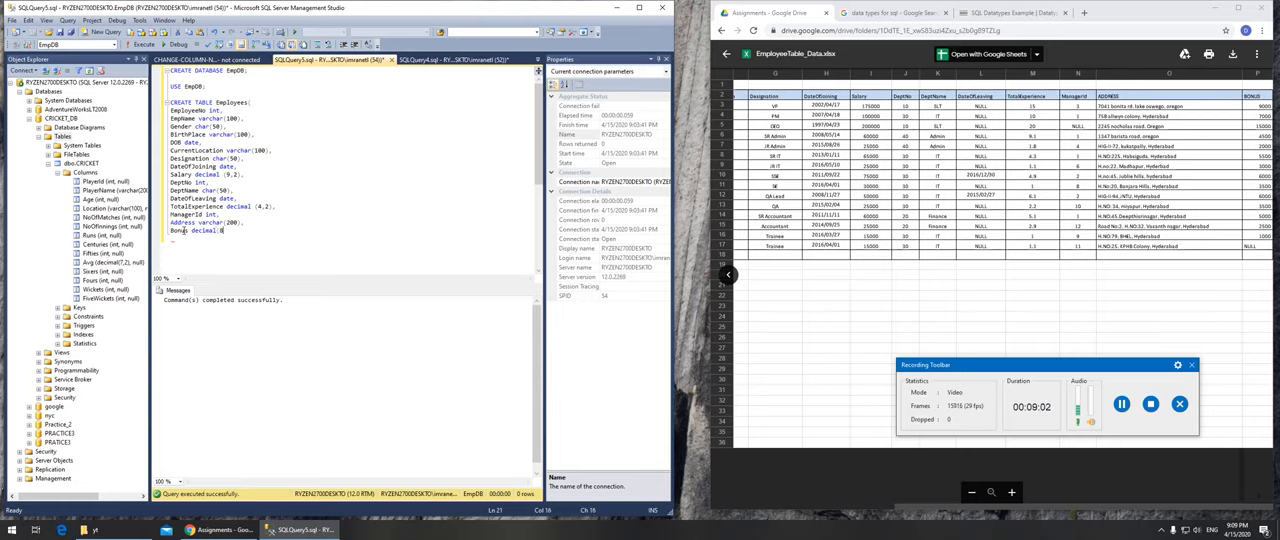
type(",2));")
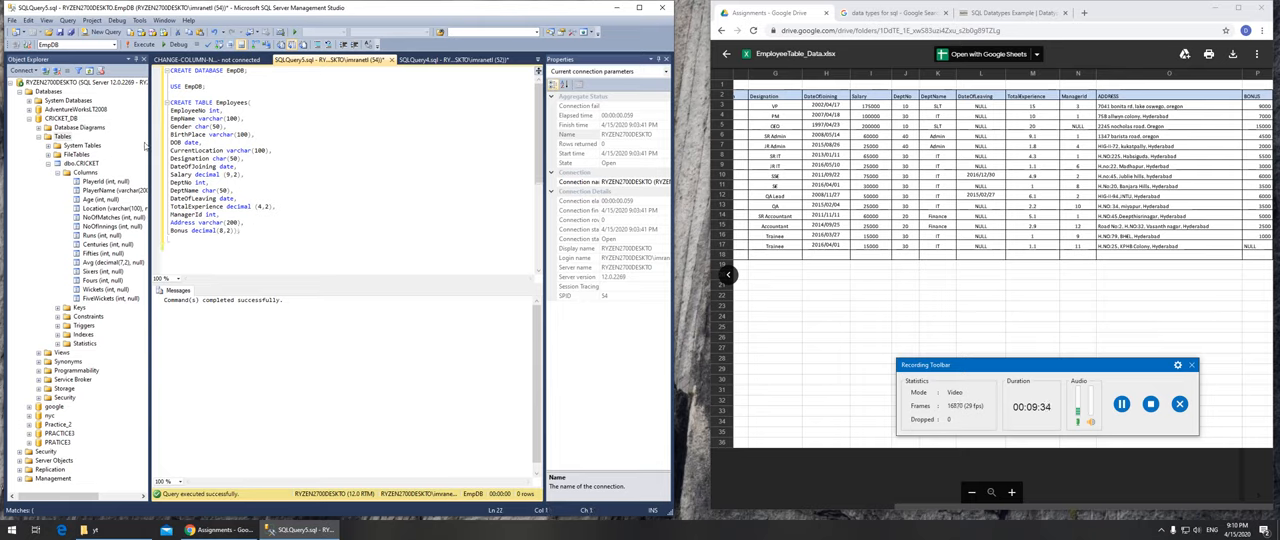
- Select the complete CREATE TABLE Employees statement and execute it
left_click_drag(170, 101, 240, 230)
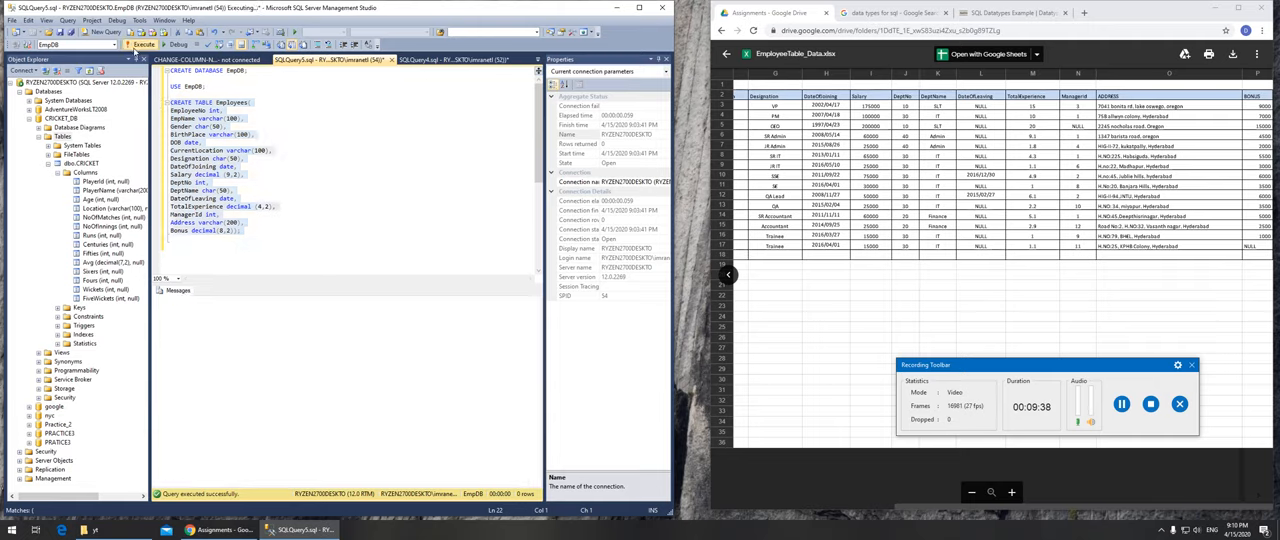
left_click(143, 44)
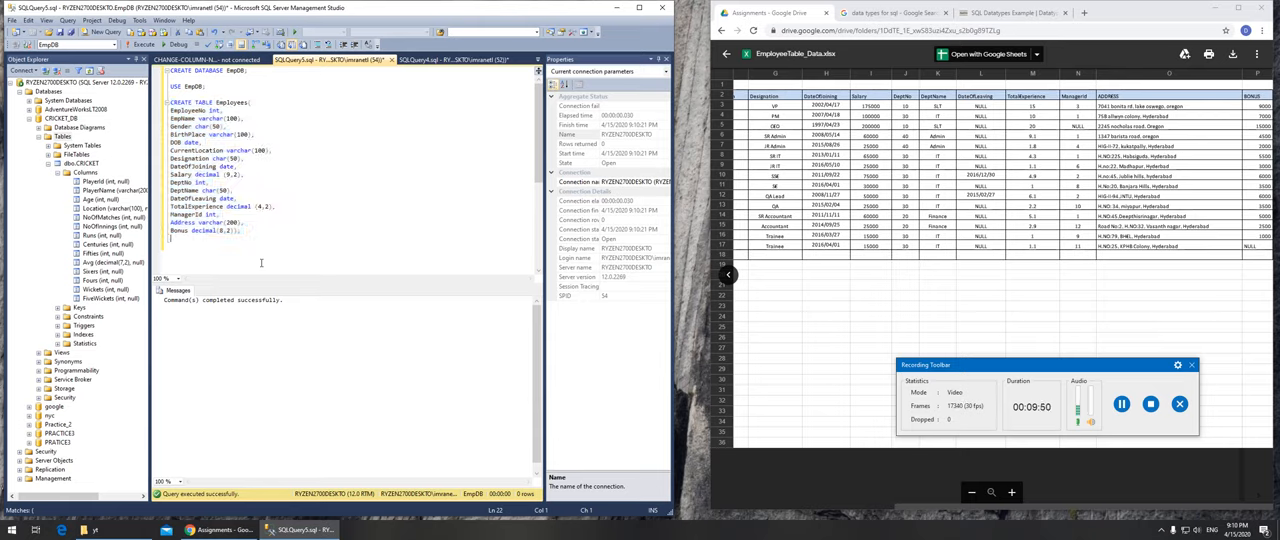
- Run sp_help Employees to show the table's columns and data types
type("sp_help")
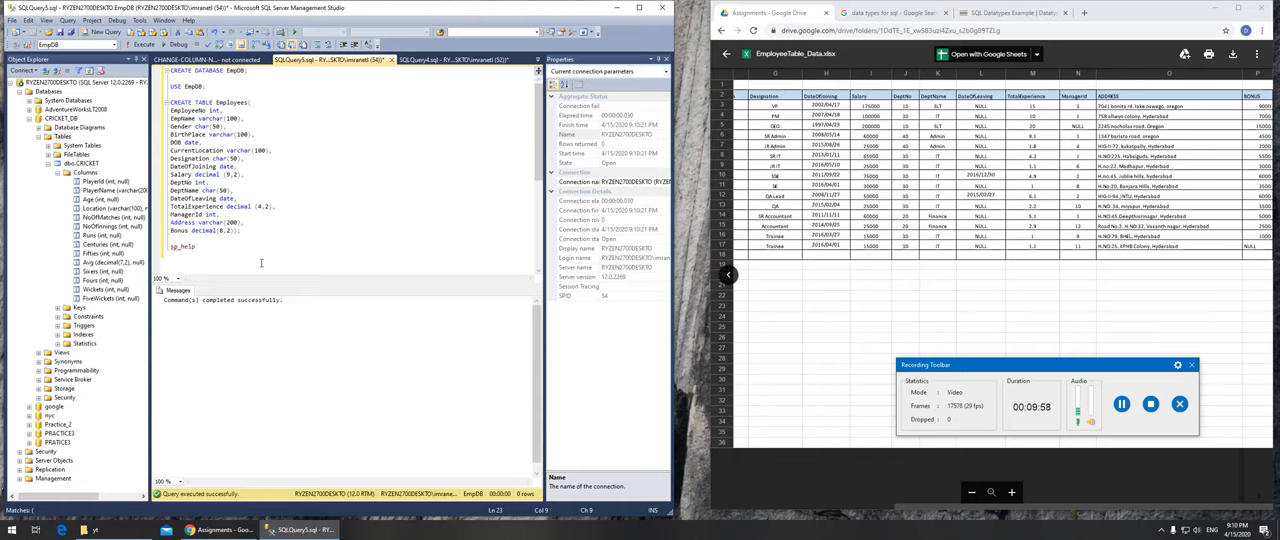
type("t")
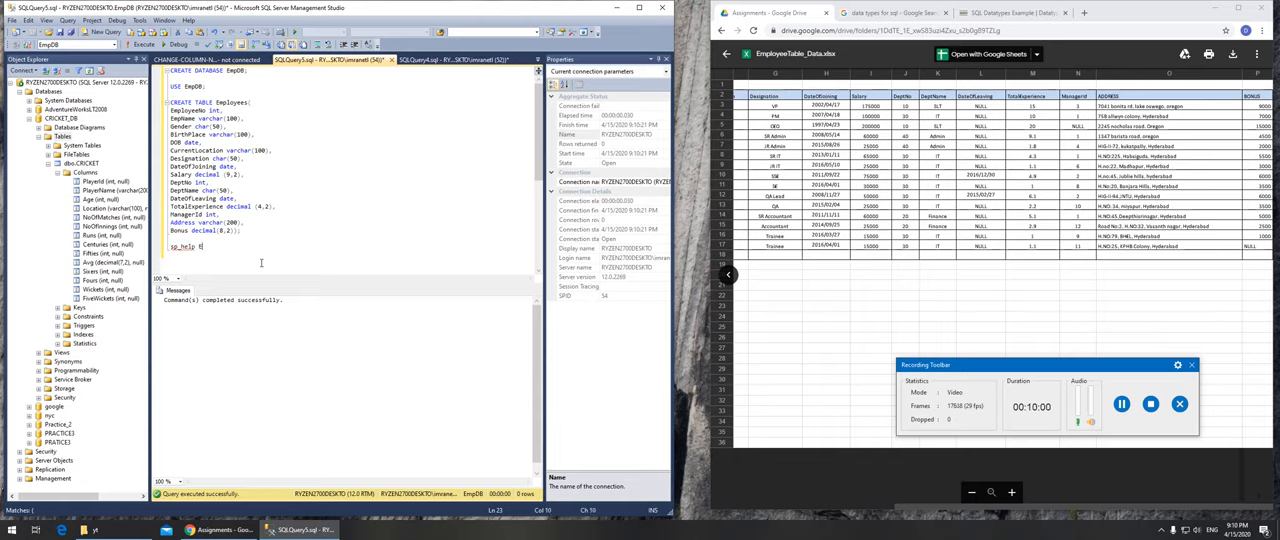
type("Employees;")
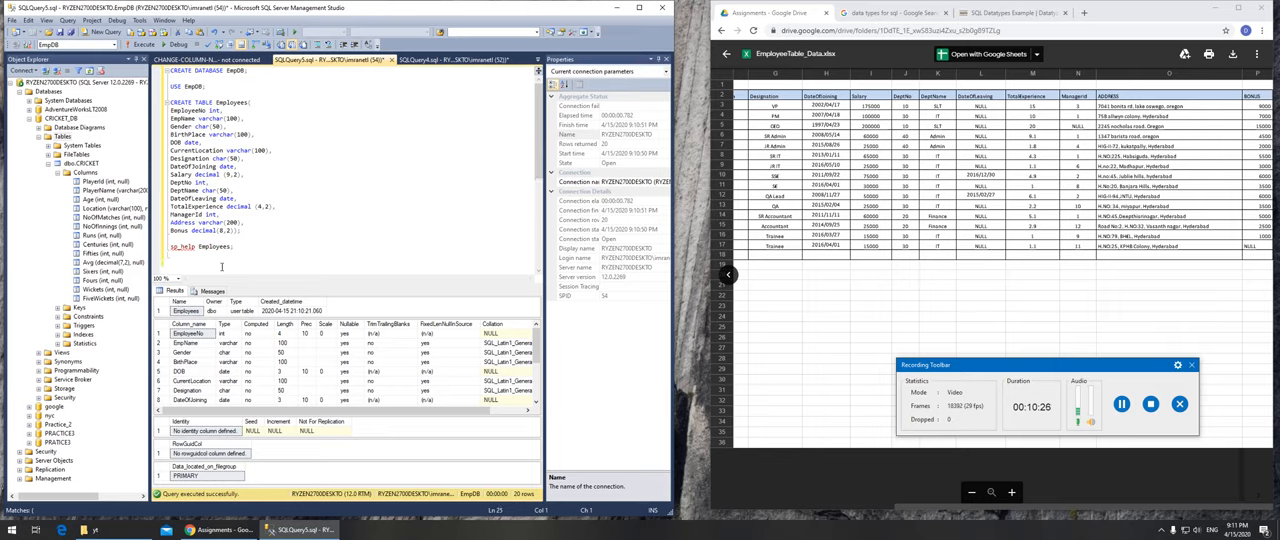
mouse_move(410, 313)
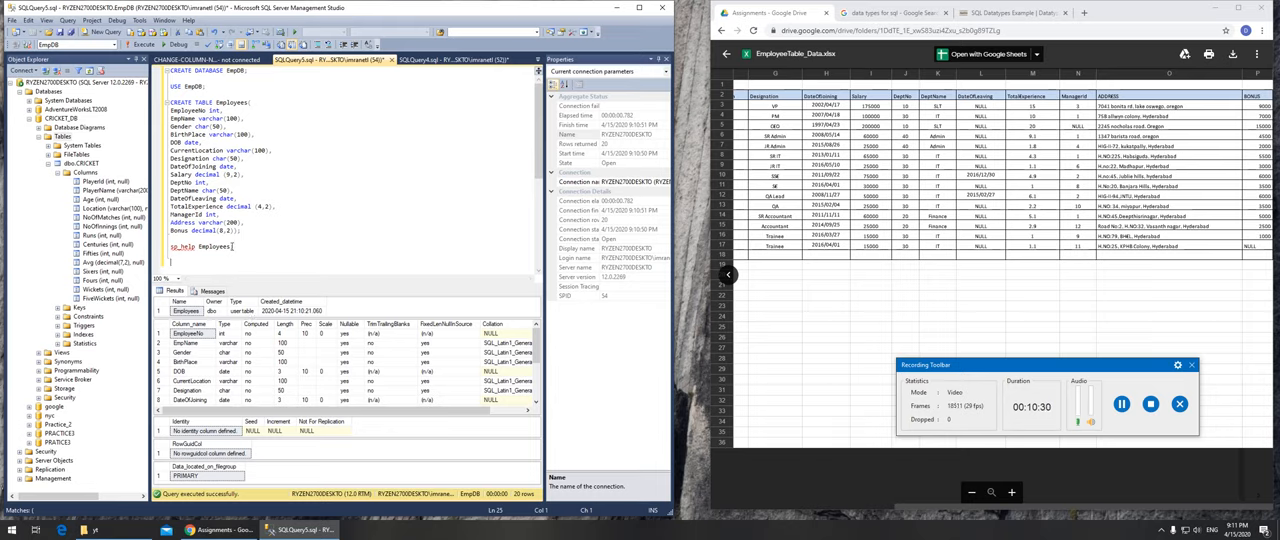
- Run SELECT * FROM employees, showing all column headers with no rows
type("select")
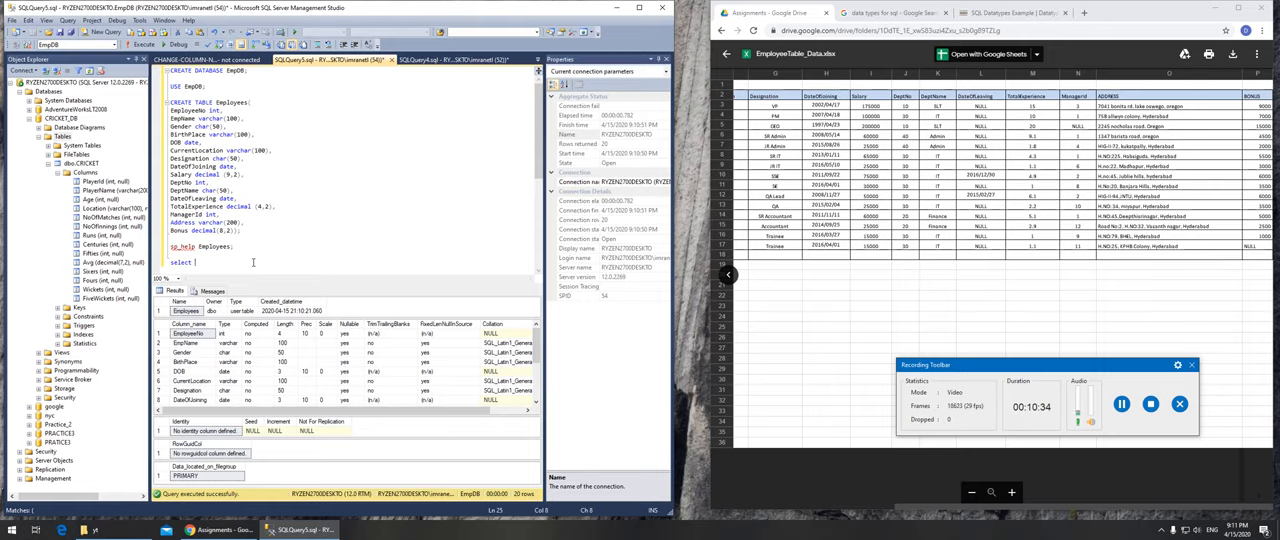
type("from")
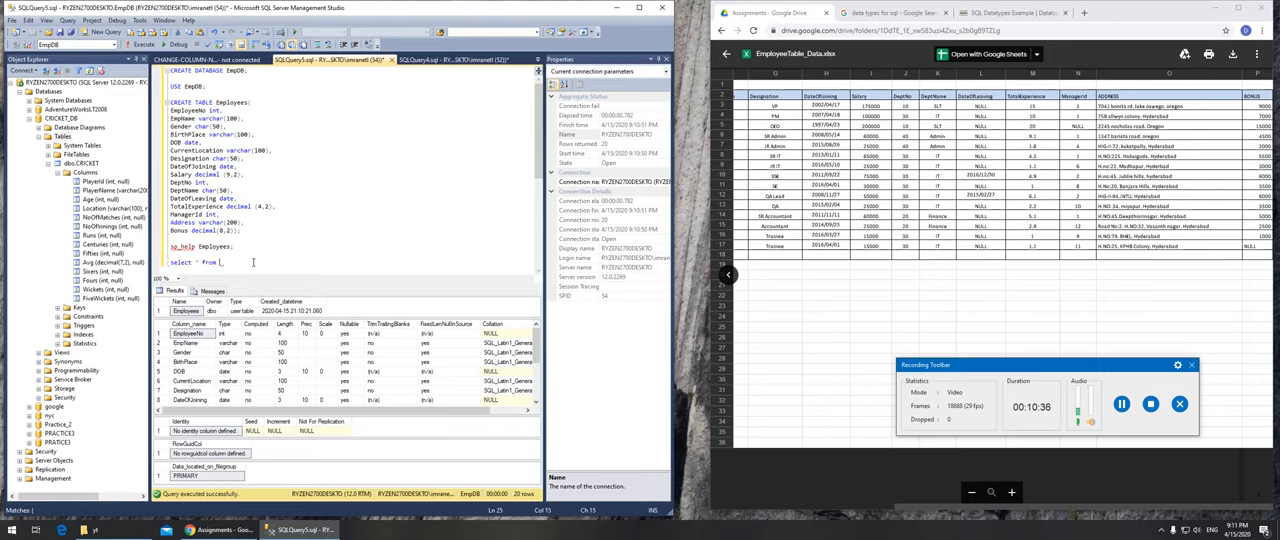
type("employees;")
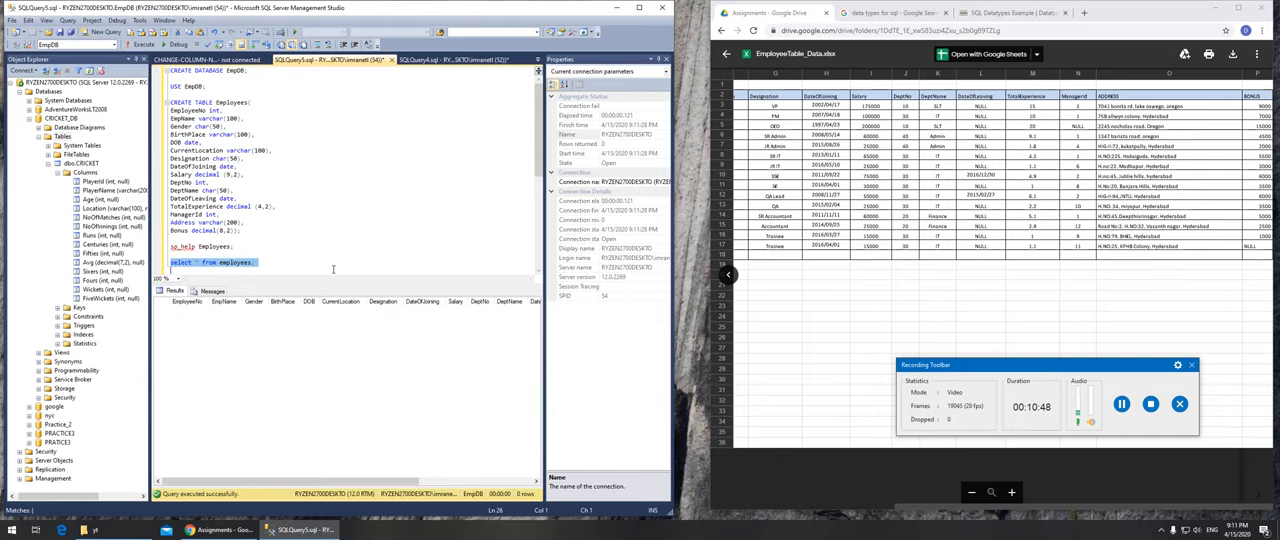
left_click(328, 264)
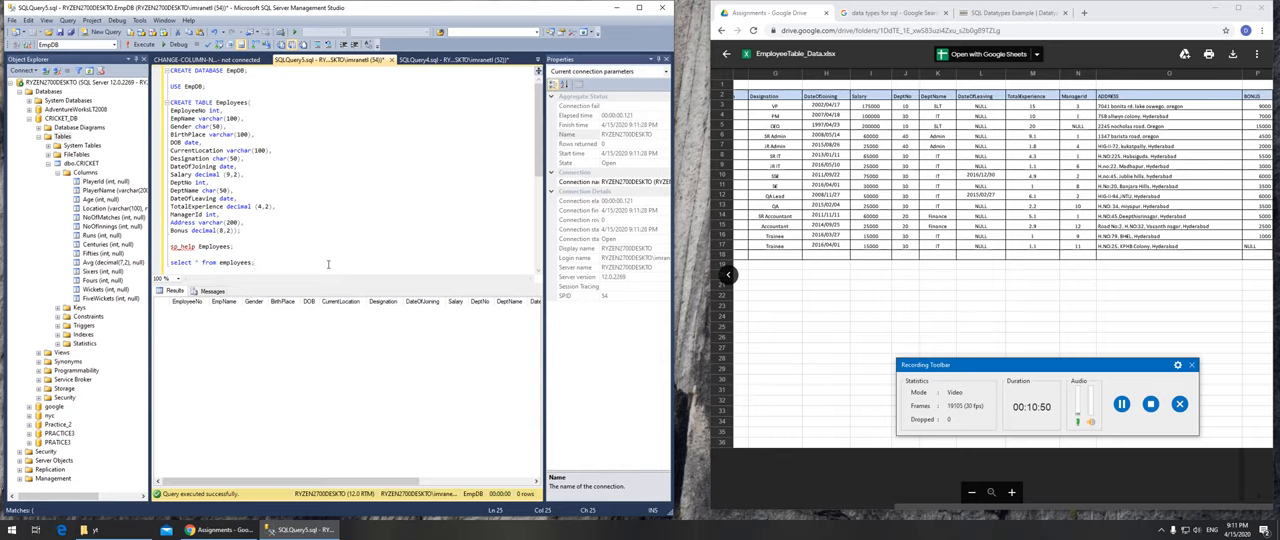